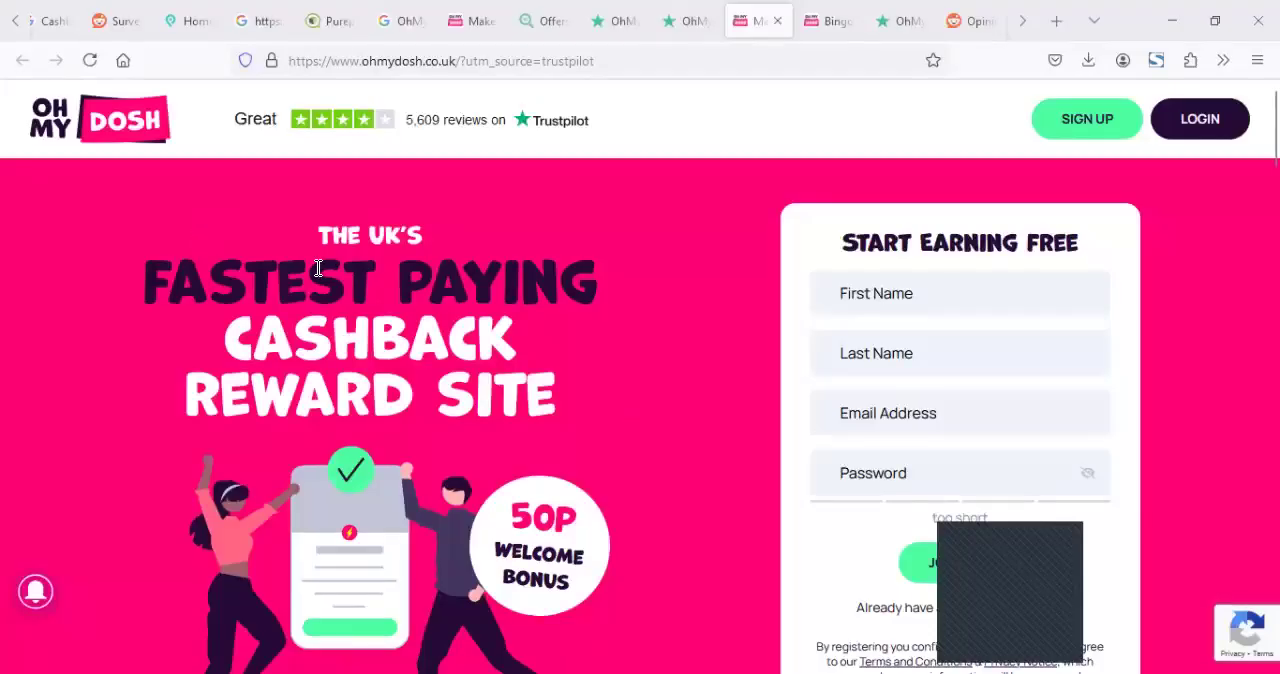
pyautogui.moveTo(488, 300)
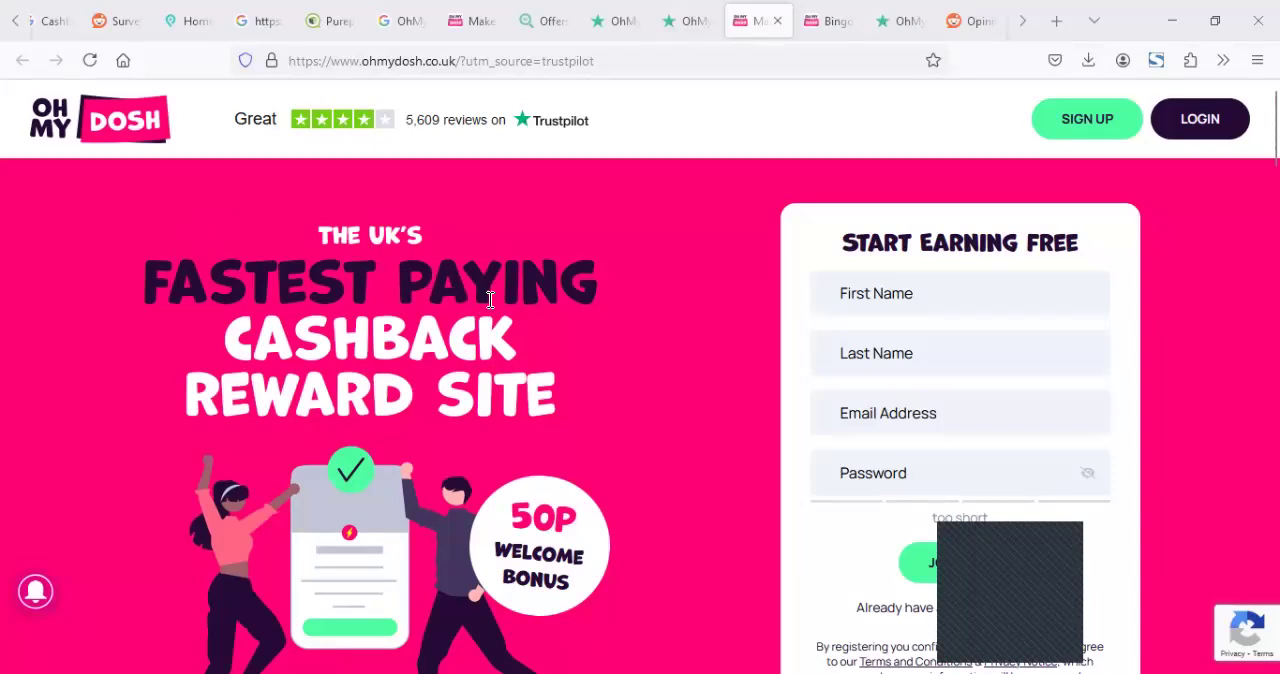
pyautogui.moveTo(308, 268)
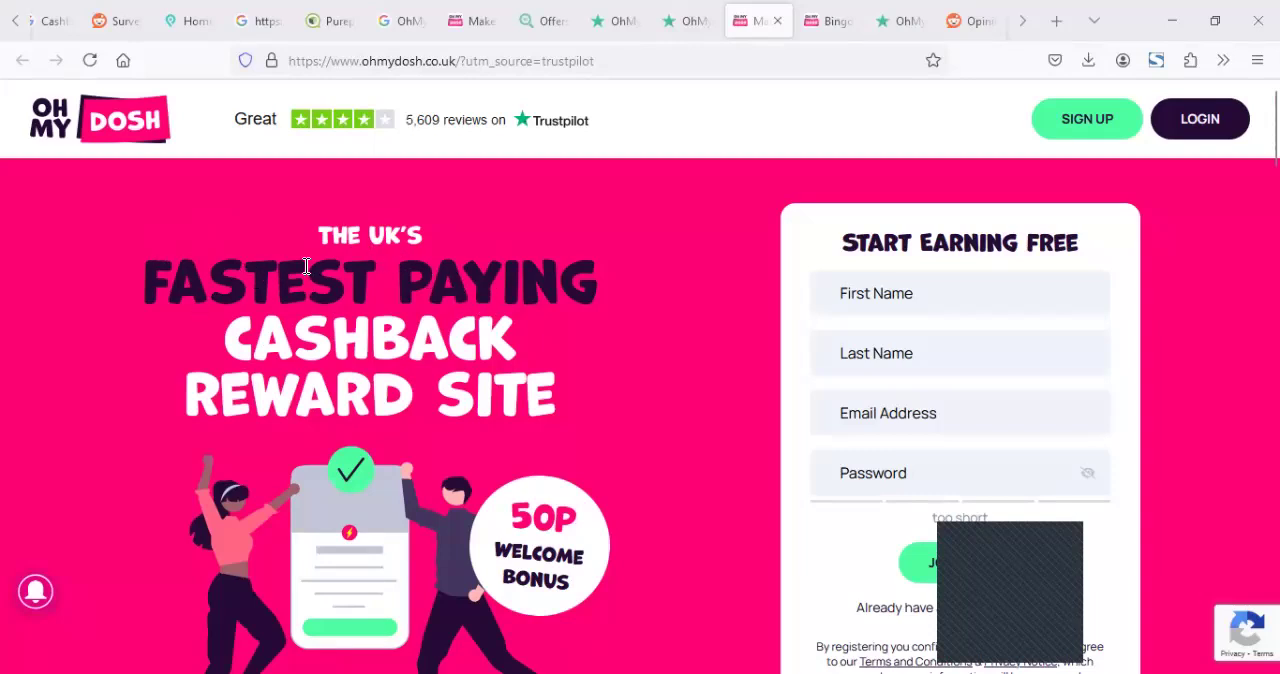
pyautogui.moveTo(520, 340)
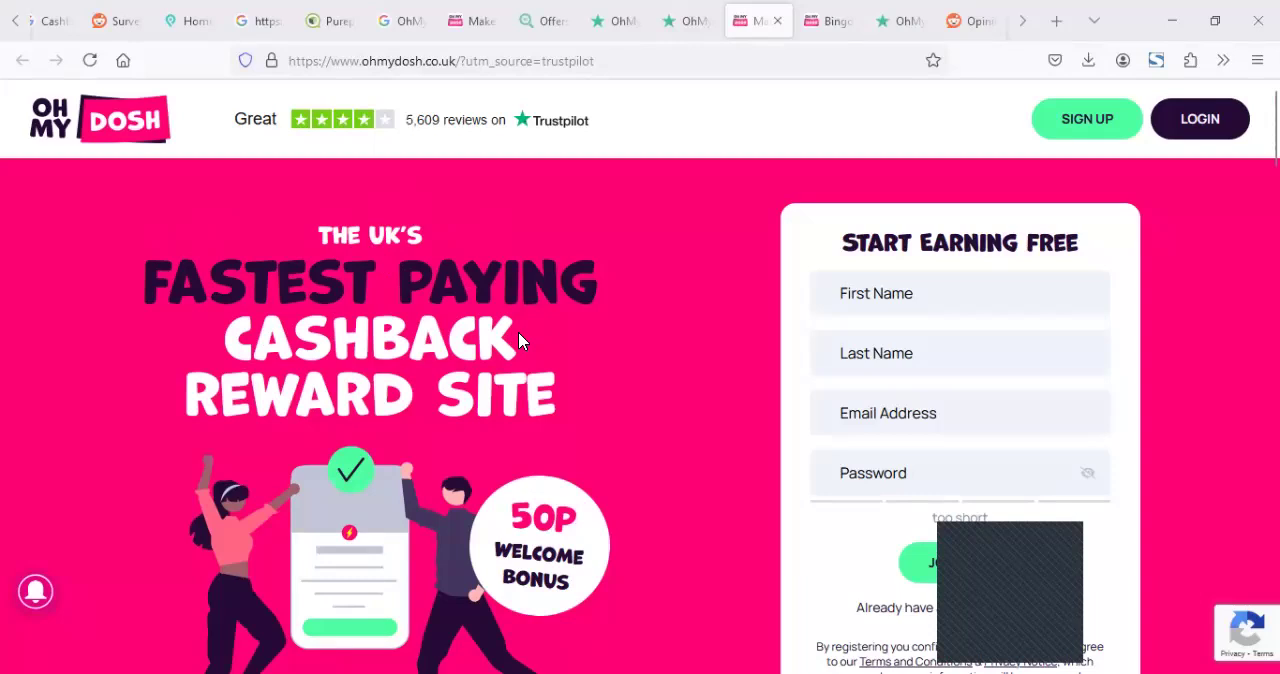
pyautogui.moveTo(526, 300)
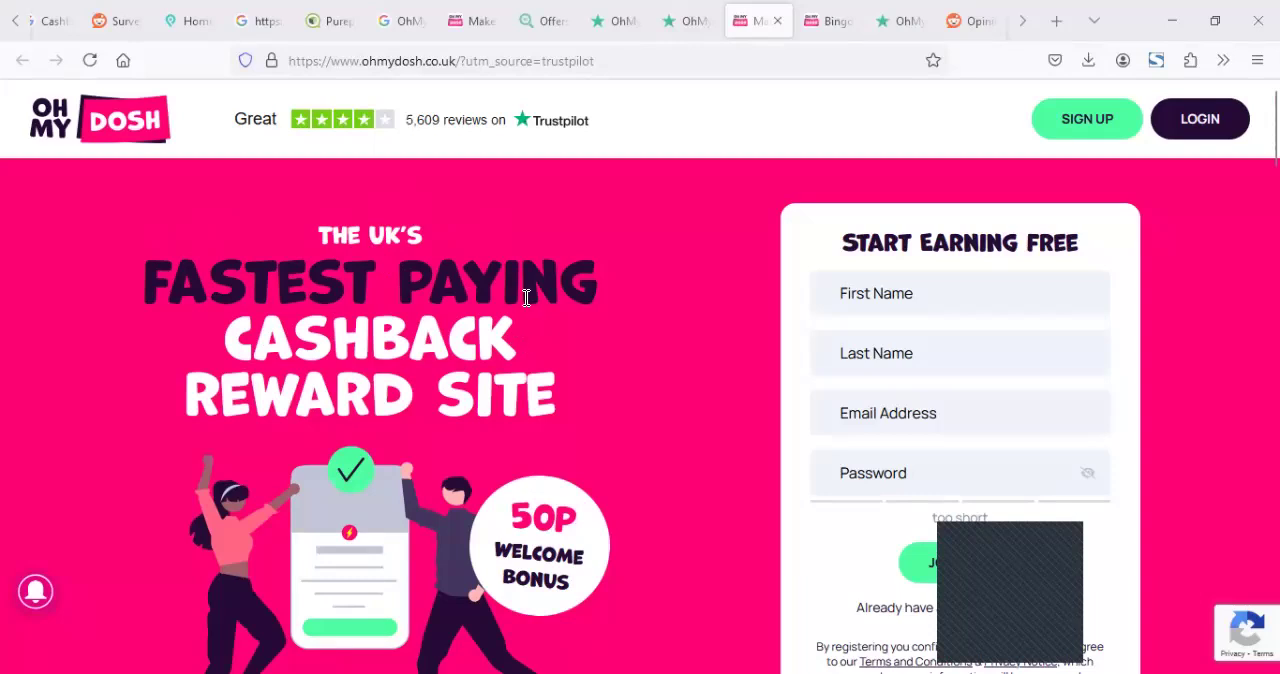
pyautogui.moveTo(516, 300)
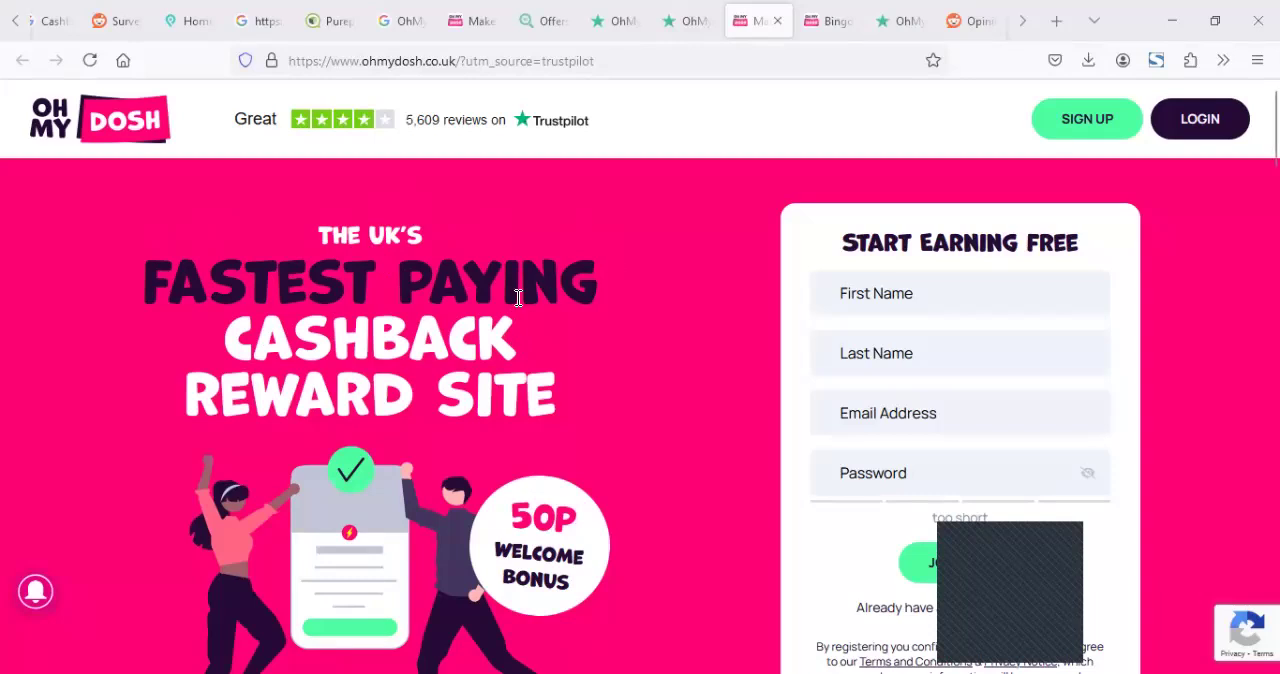
pyautogui.moveTo(512, 282)
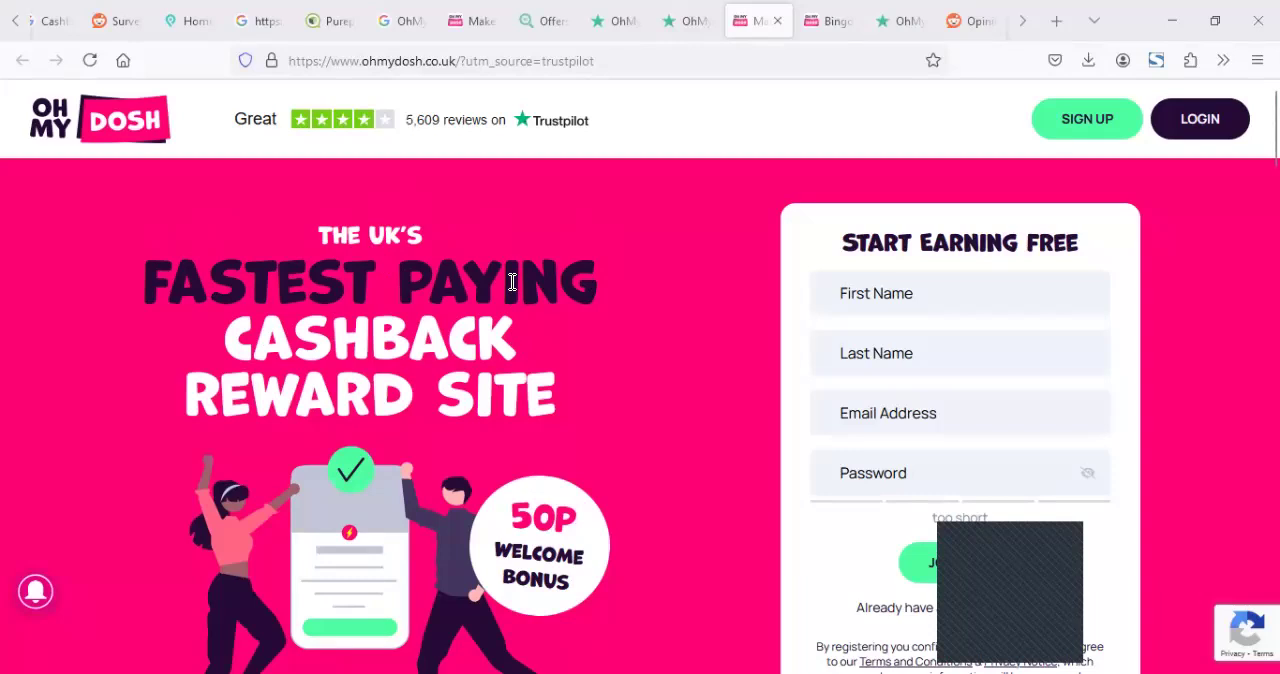
pyautogui.moveTo(560, 270)
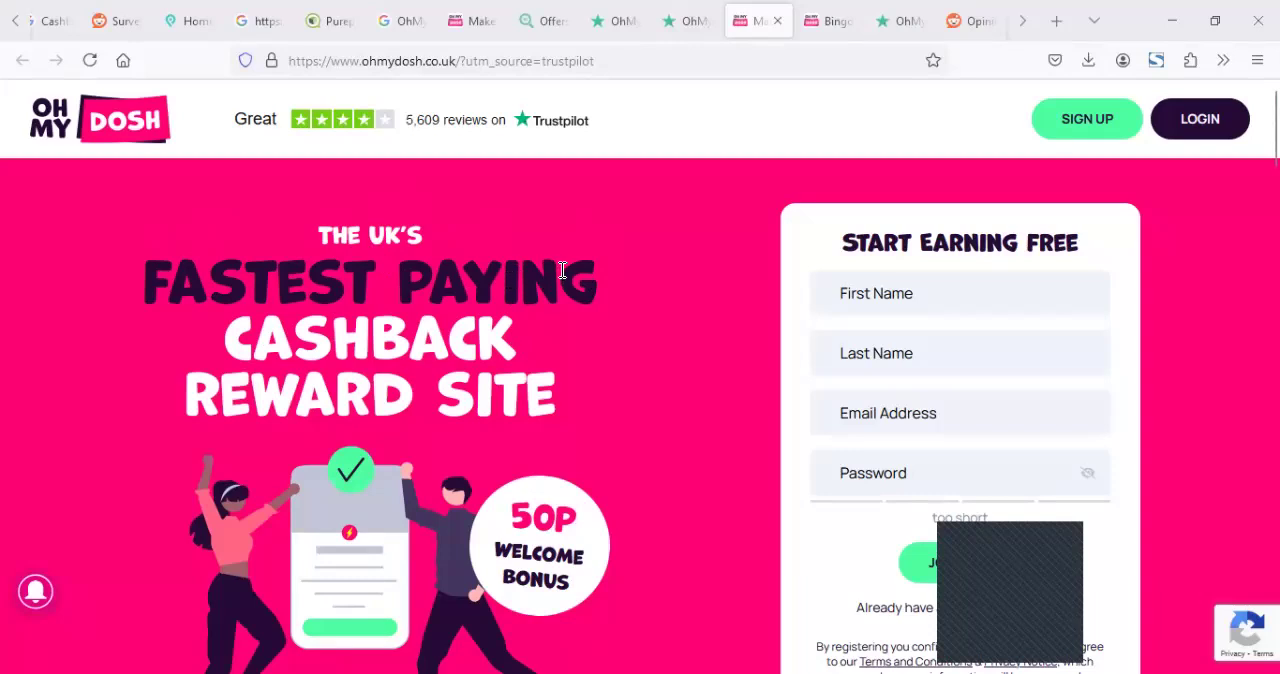
pyautogui.moveTo(838, 132)
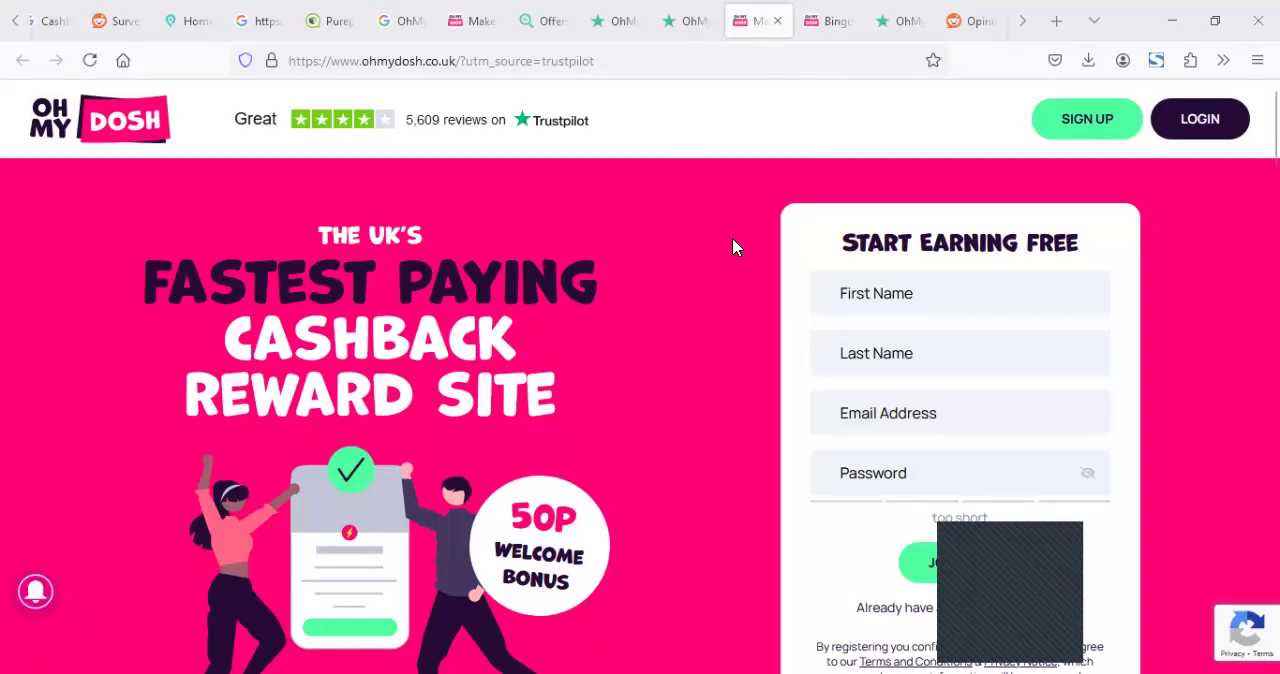
pyautogui.moveTo(784, 152)
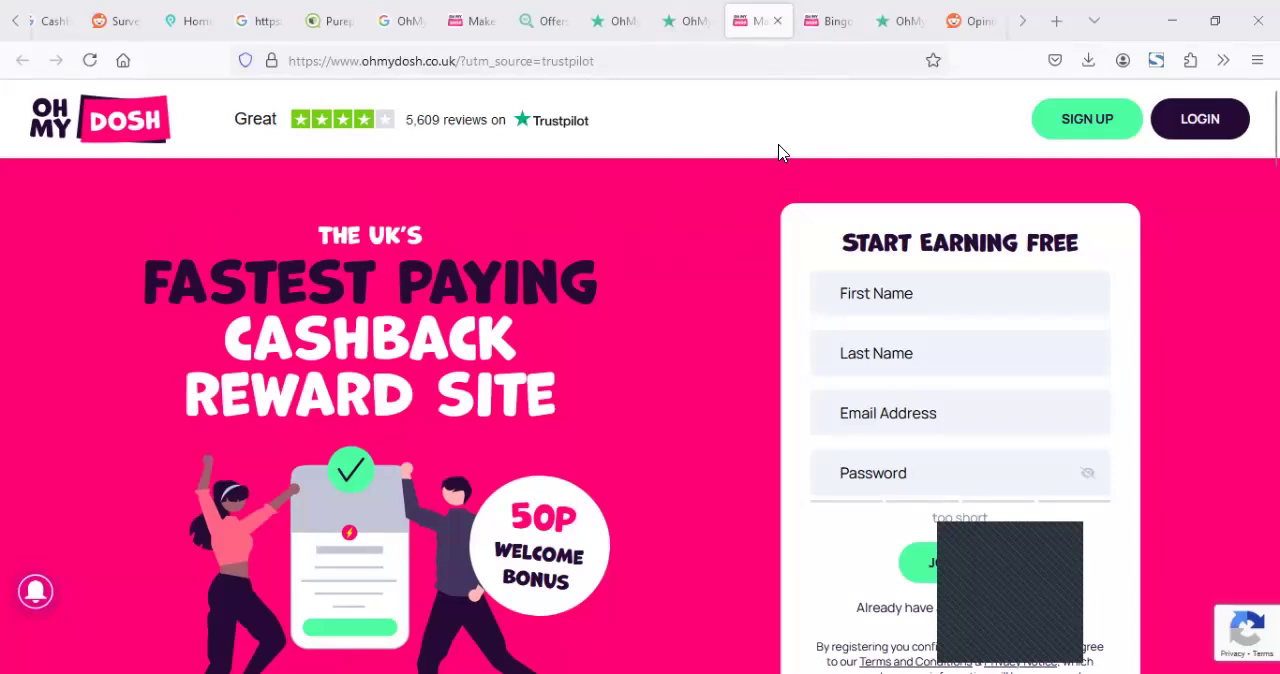
pyautogui.moveTo(516, 144)
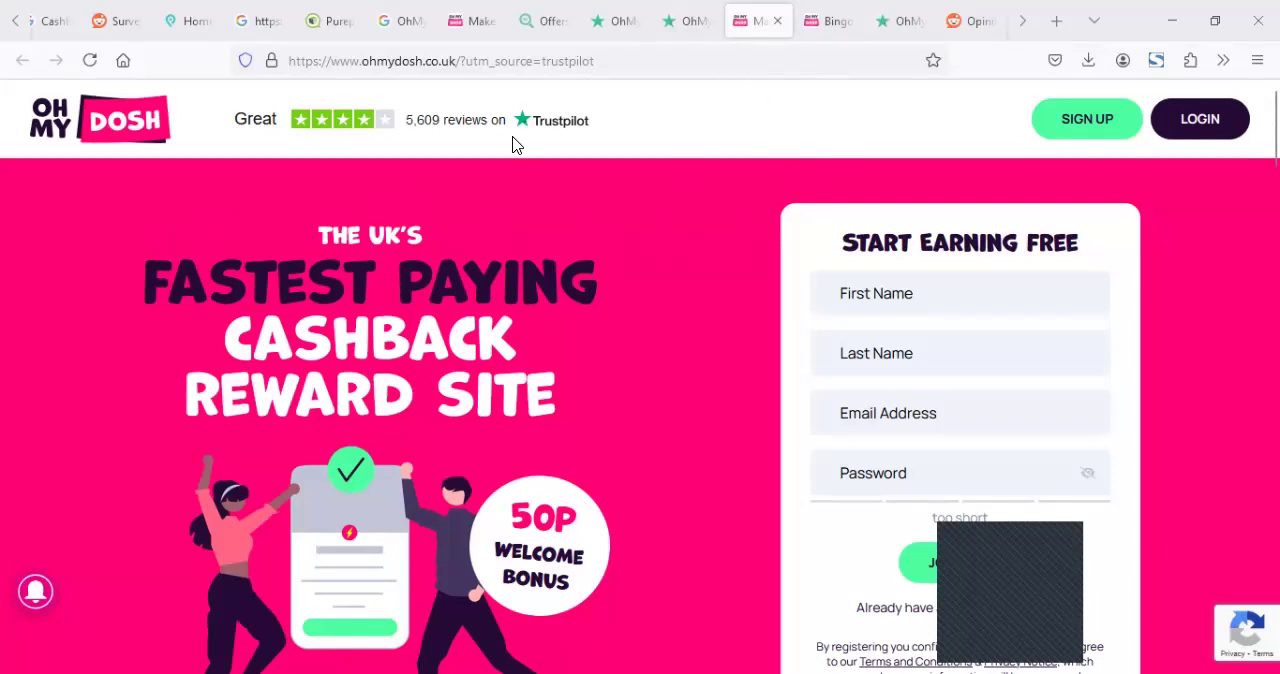
pyautogui.moveTo(418, 136)
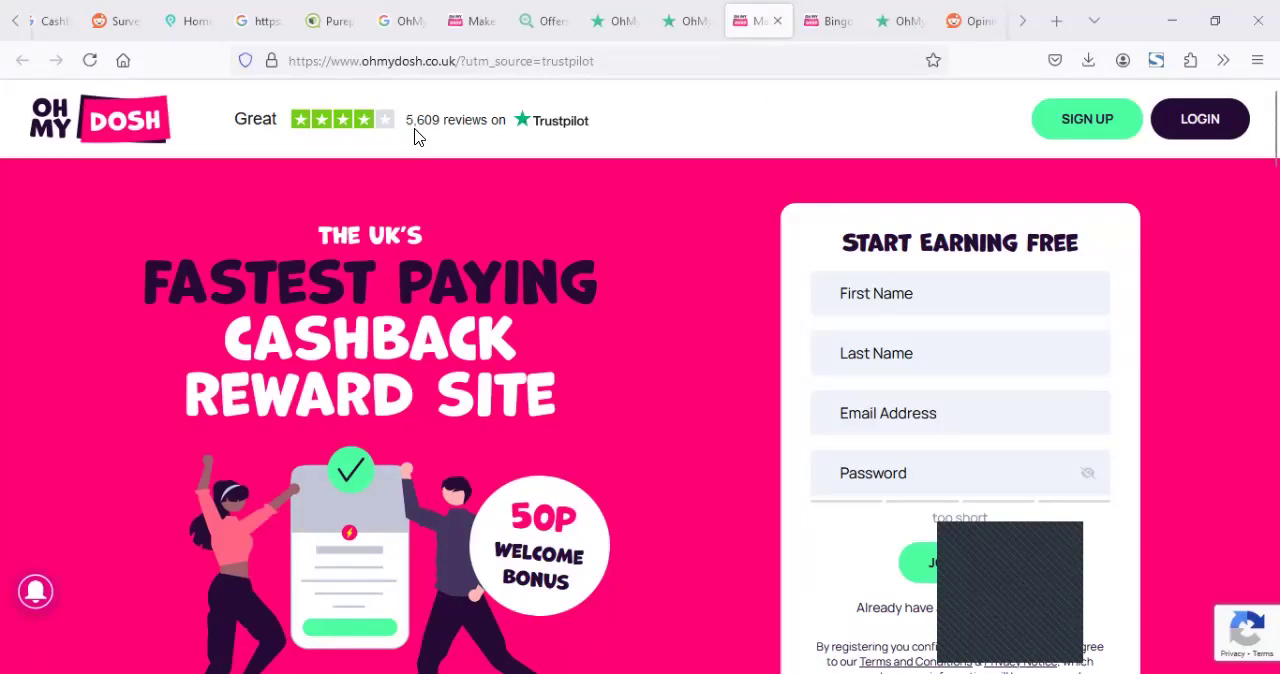
pyautogui.moveTo(752, 140)
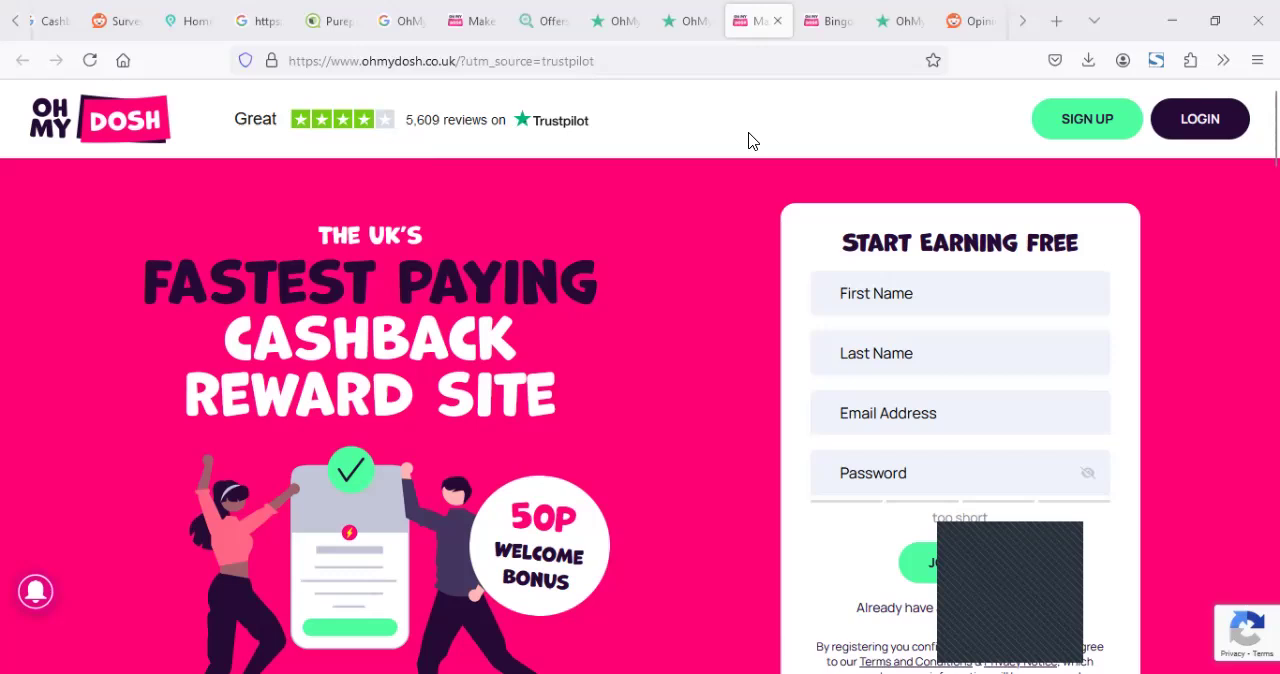
pyautogui.moveTo(1022, 24)
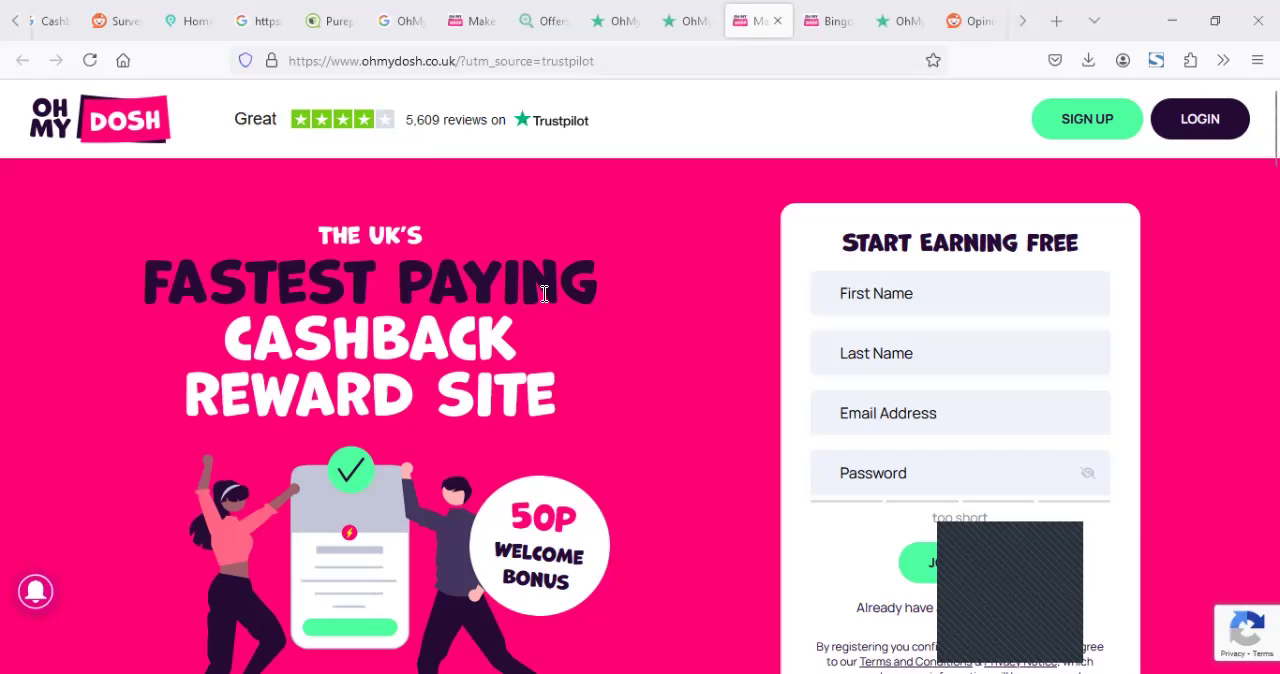
pyautogui.moveTo(816, 126)
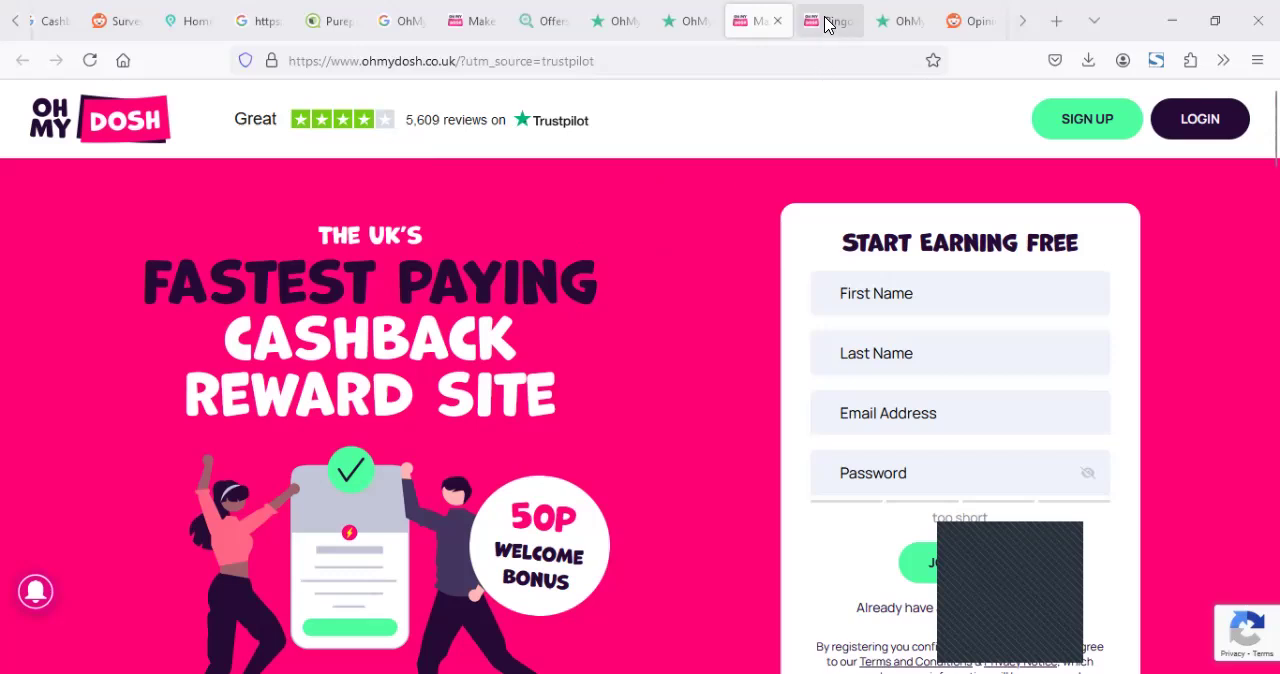
# Browse the OhMyDosh Bingo & Gambling offers page up and down
pyautogui.click(828, 20)
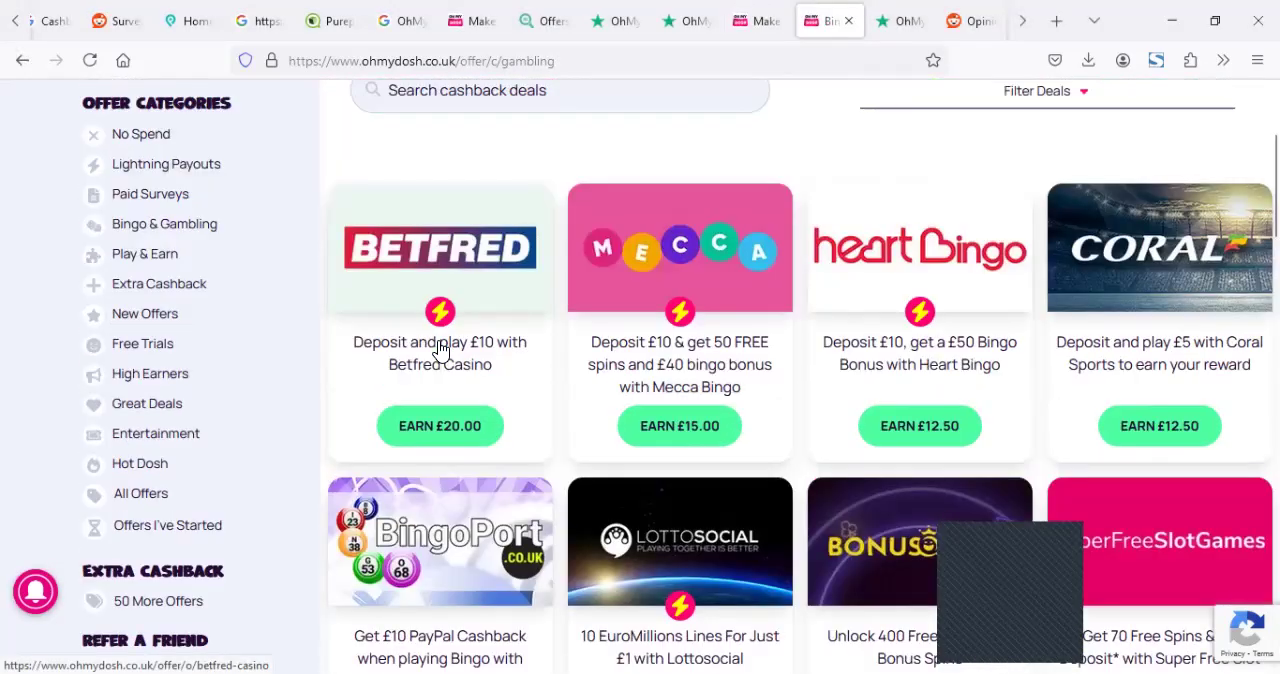
pyautogui.scroll(3)
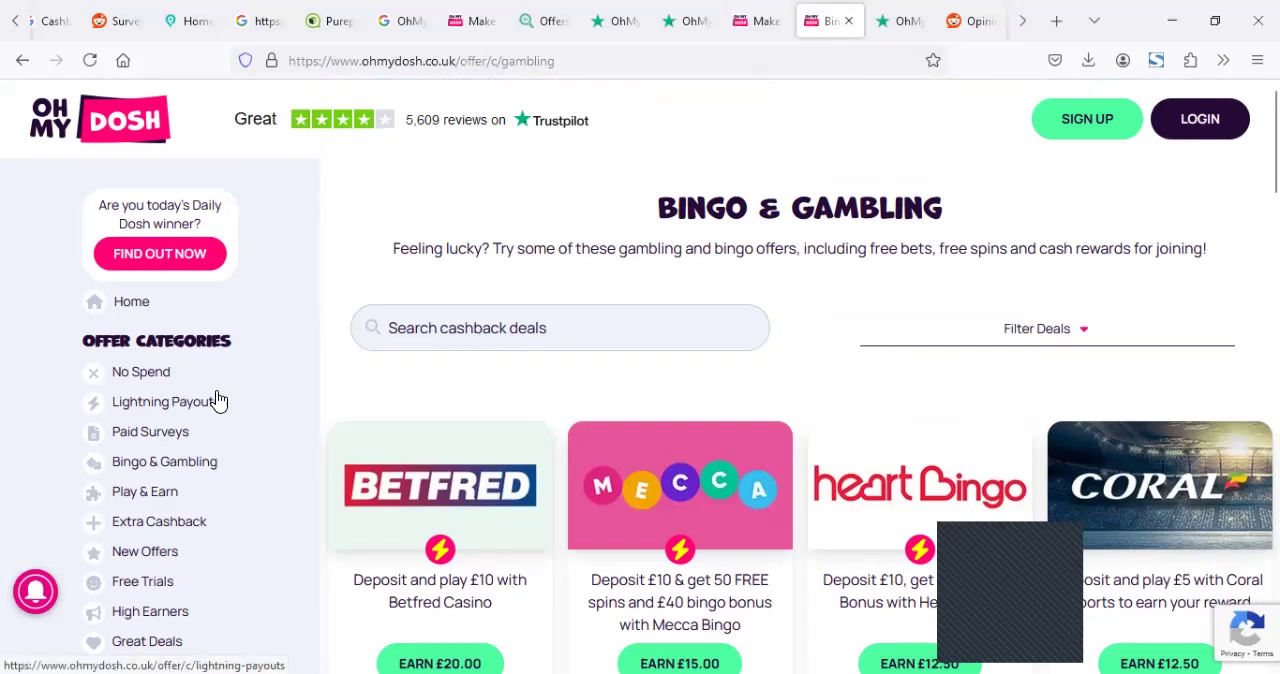
pyautogui.scroll(-3)
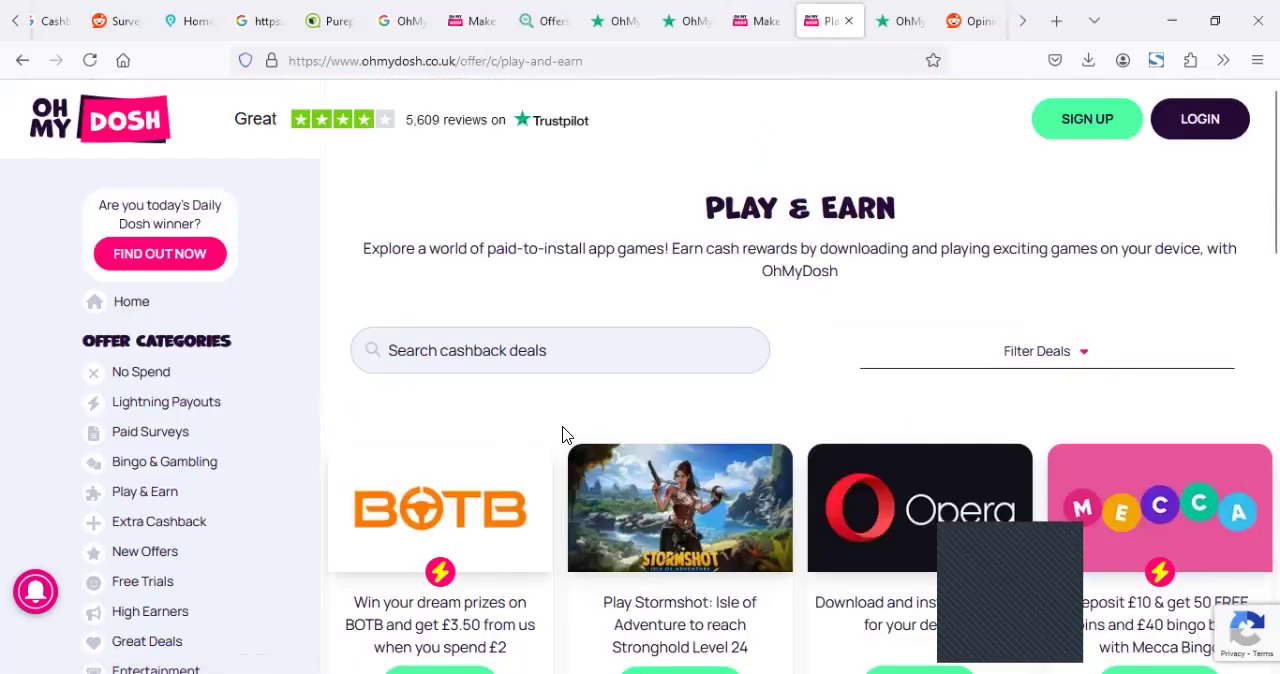
pyautogui.scroll(-3)
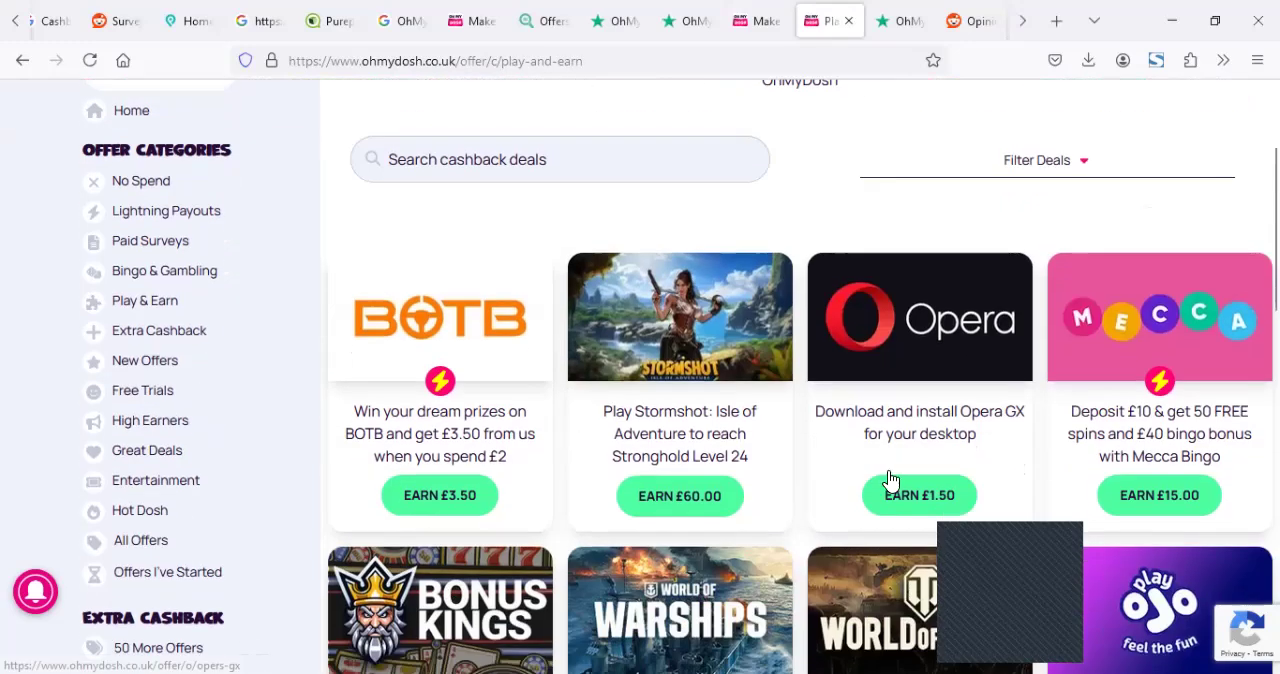
pyautogui.moveTo(160, 336)
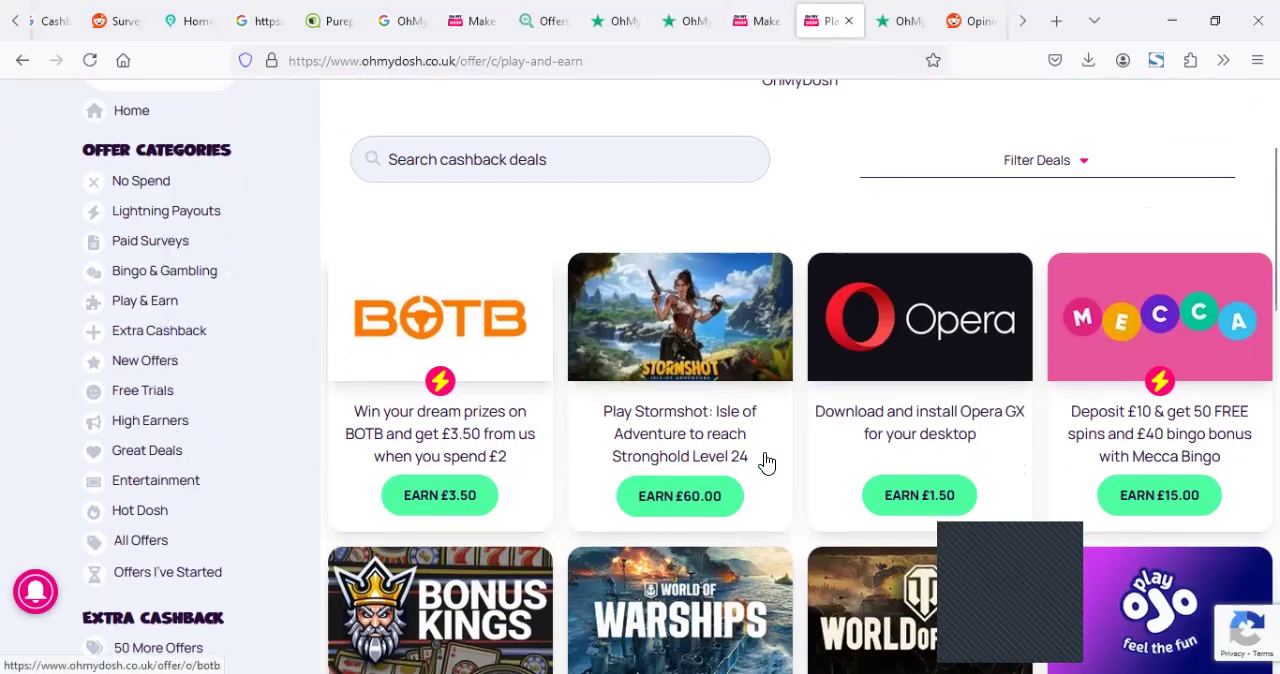
pyautogui.scroll(3)
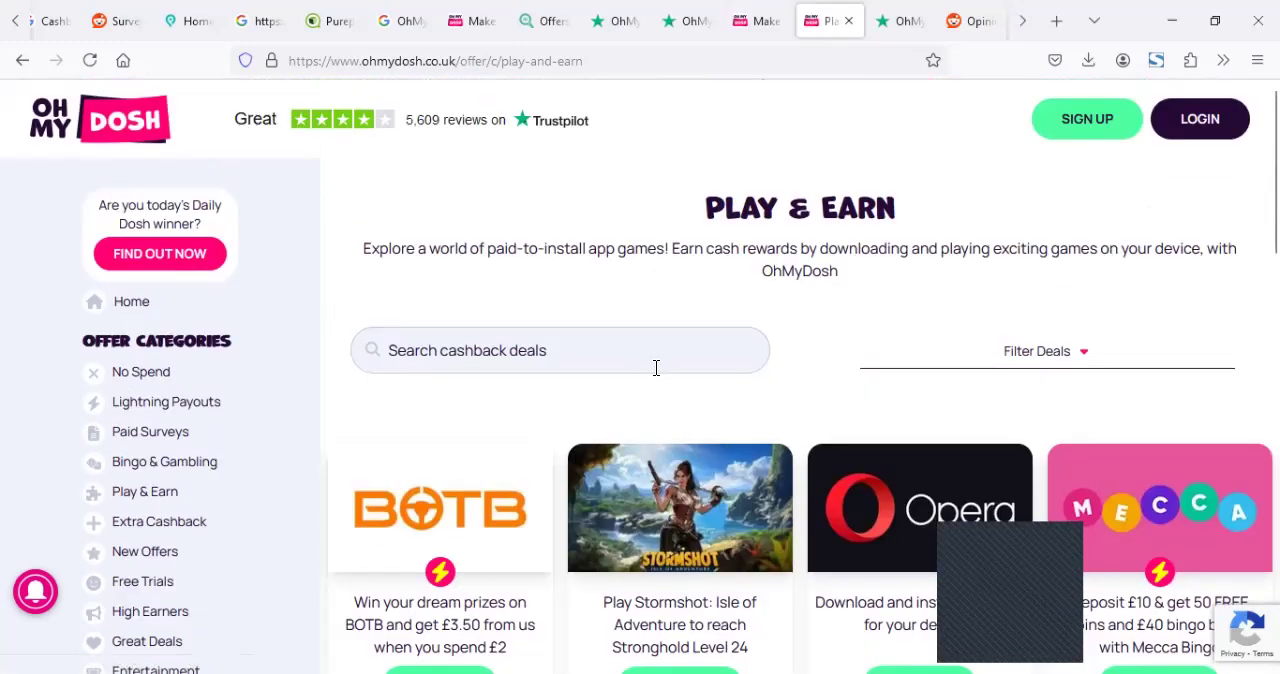
pyautogui.moveTo(1018, 84)
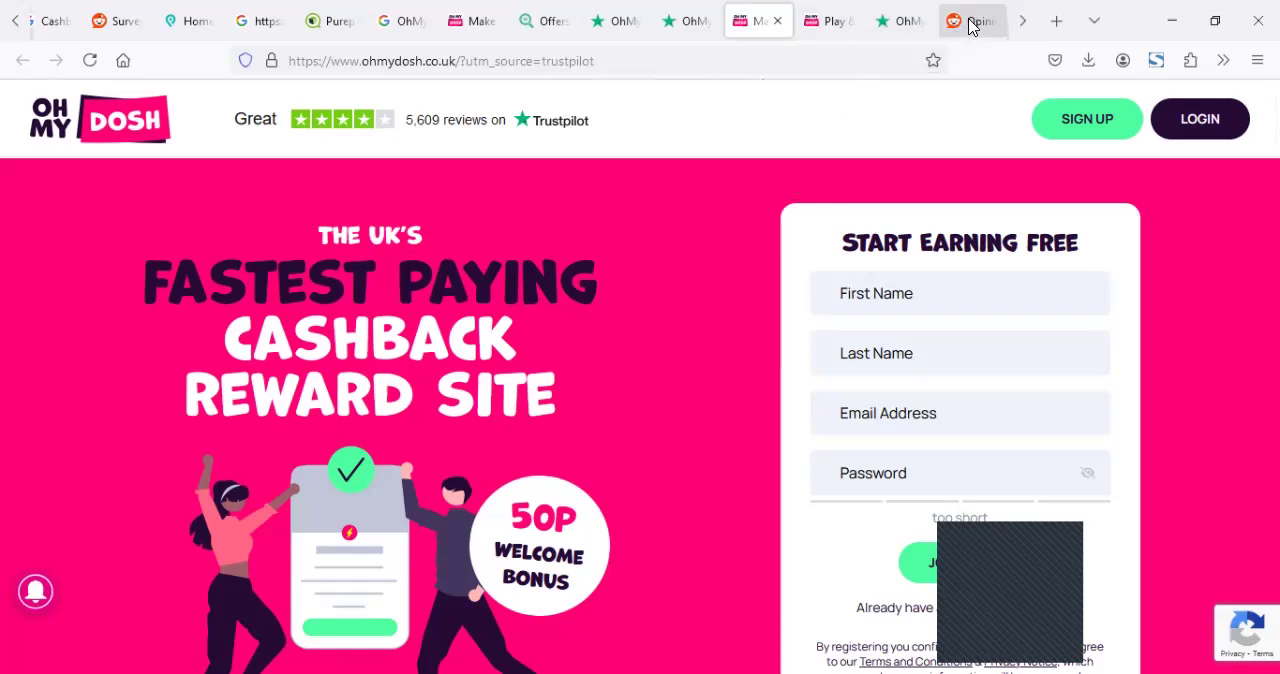
# Read the r/beermoneyuk 'Opinion on OhMyDosh?' replies on legitimacy, earnings and payouts
pyautogui.click(972, 20)
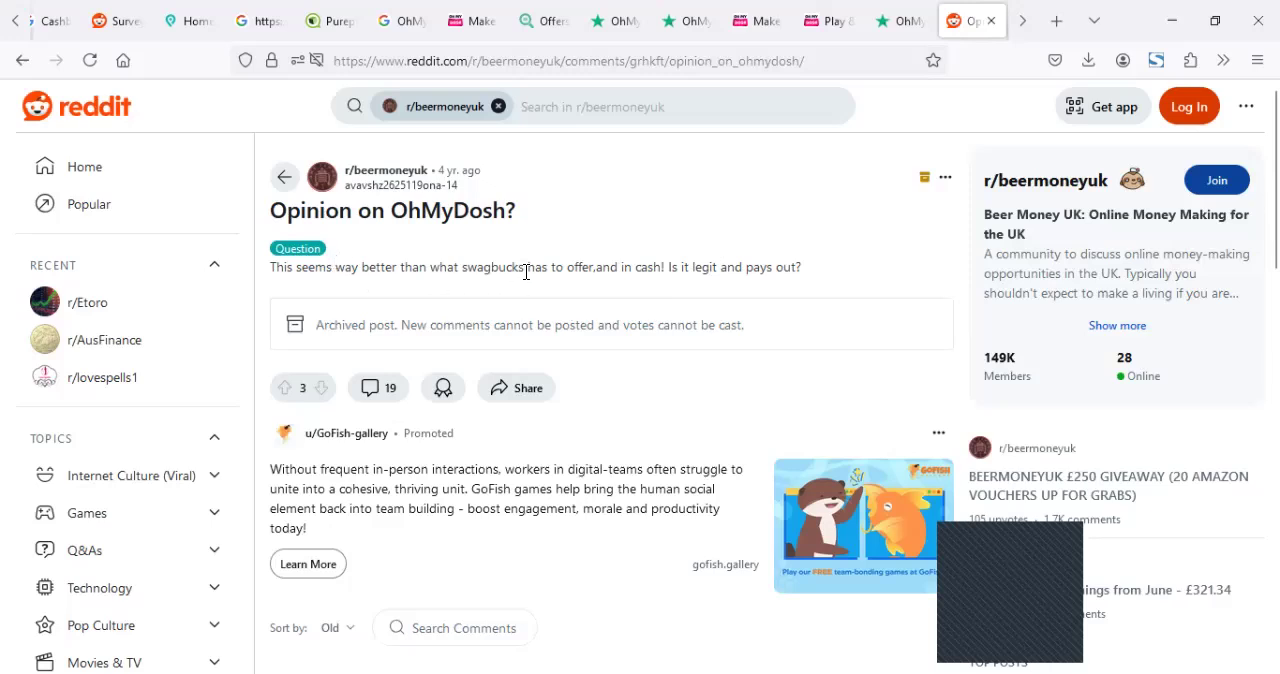
pyautogui.moveTo(604, 280)
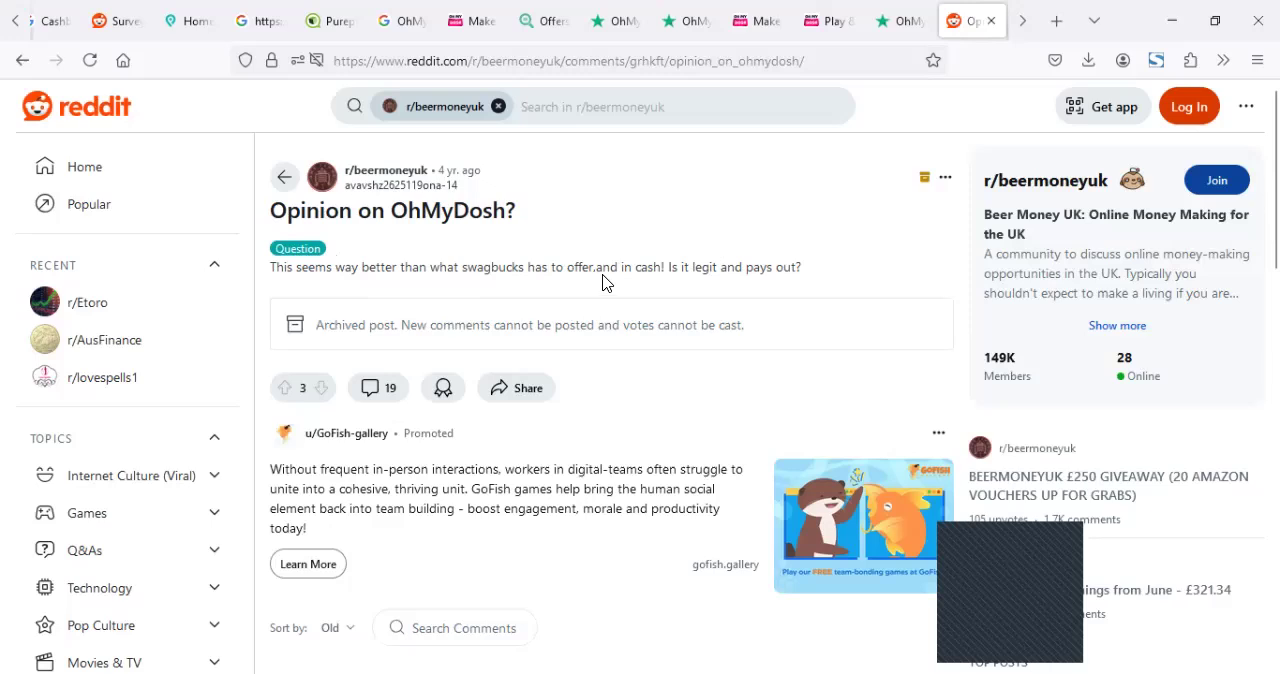
pyautogui.moveTo(798, 288)
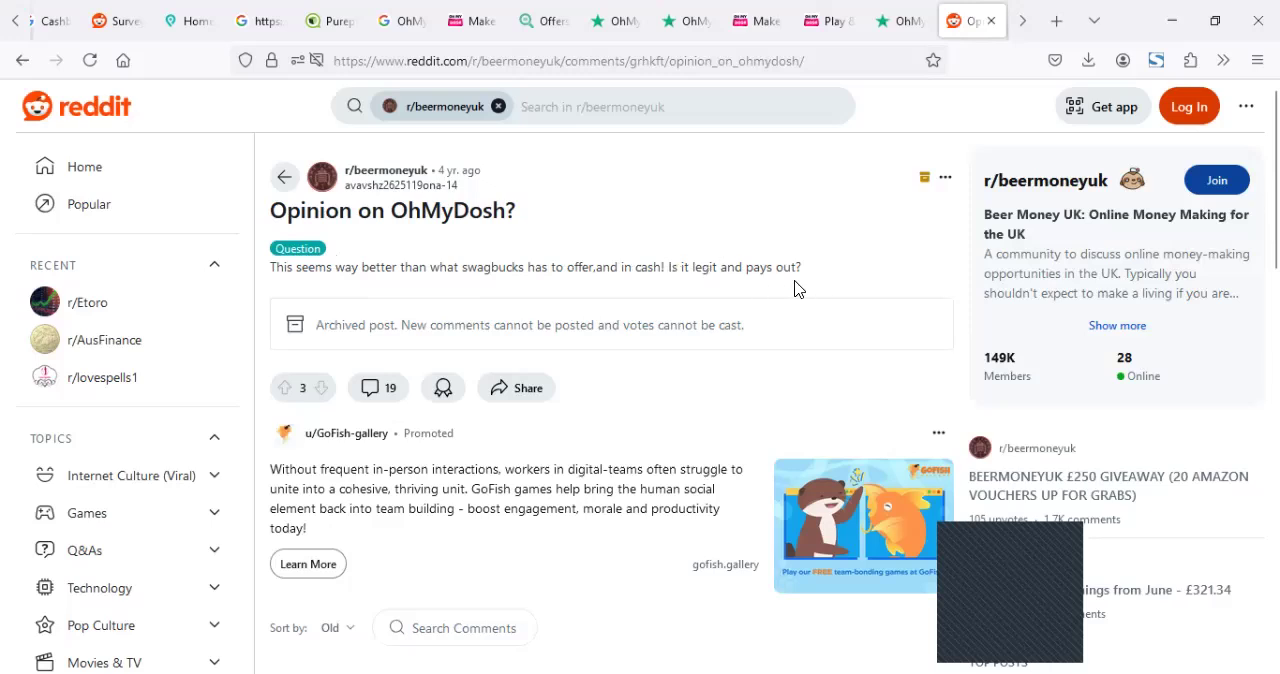
pyautogui.scroll(-3)
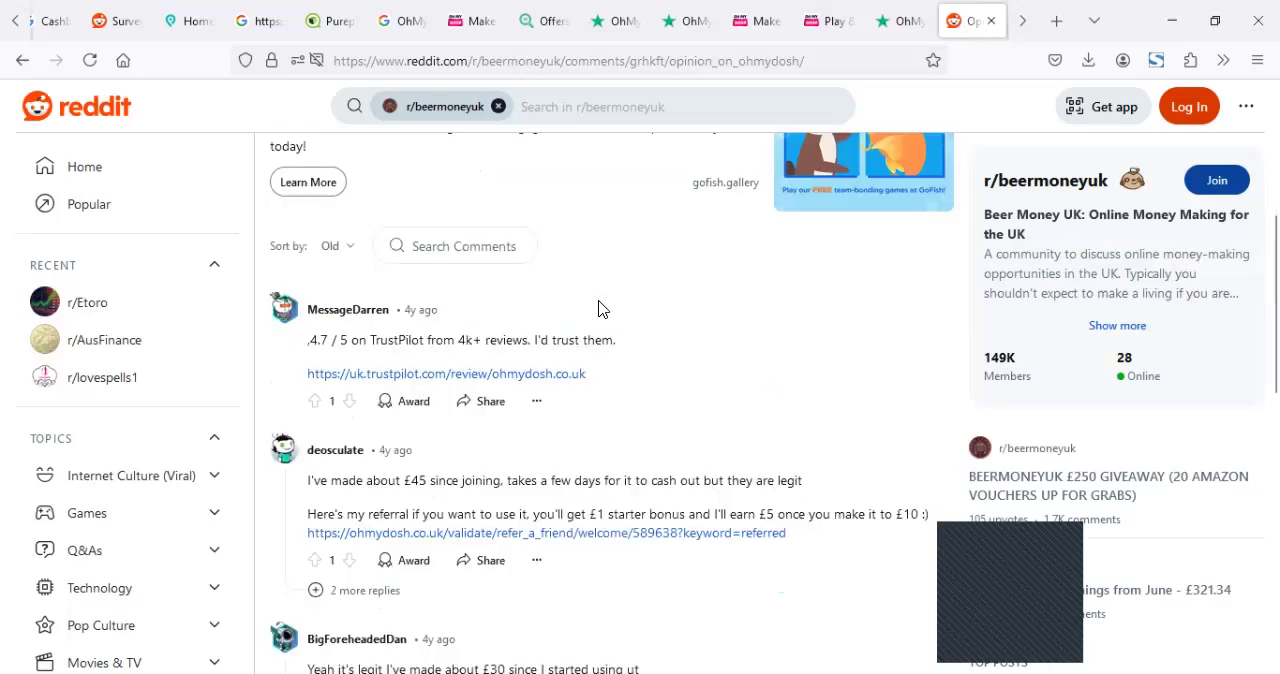
pyautogui.scroll(-3)
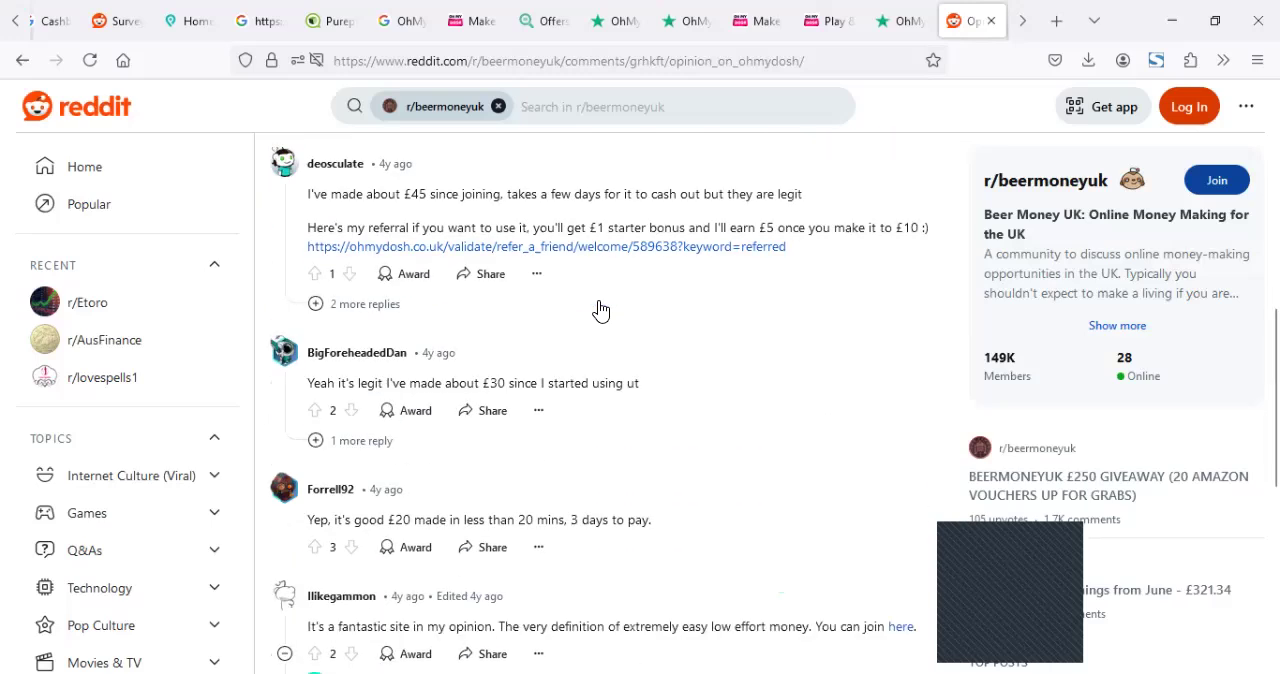
pyautogui.moveTo(556, 382)
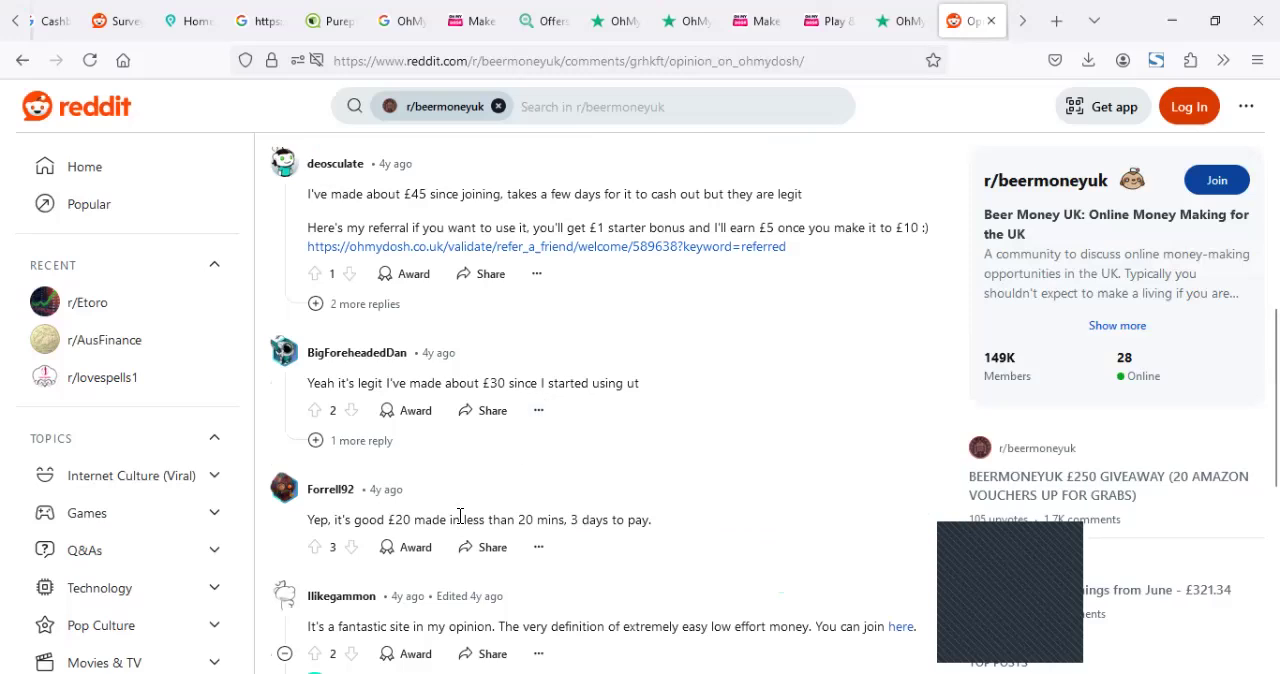
pyautogui.moveTo(572, 520)
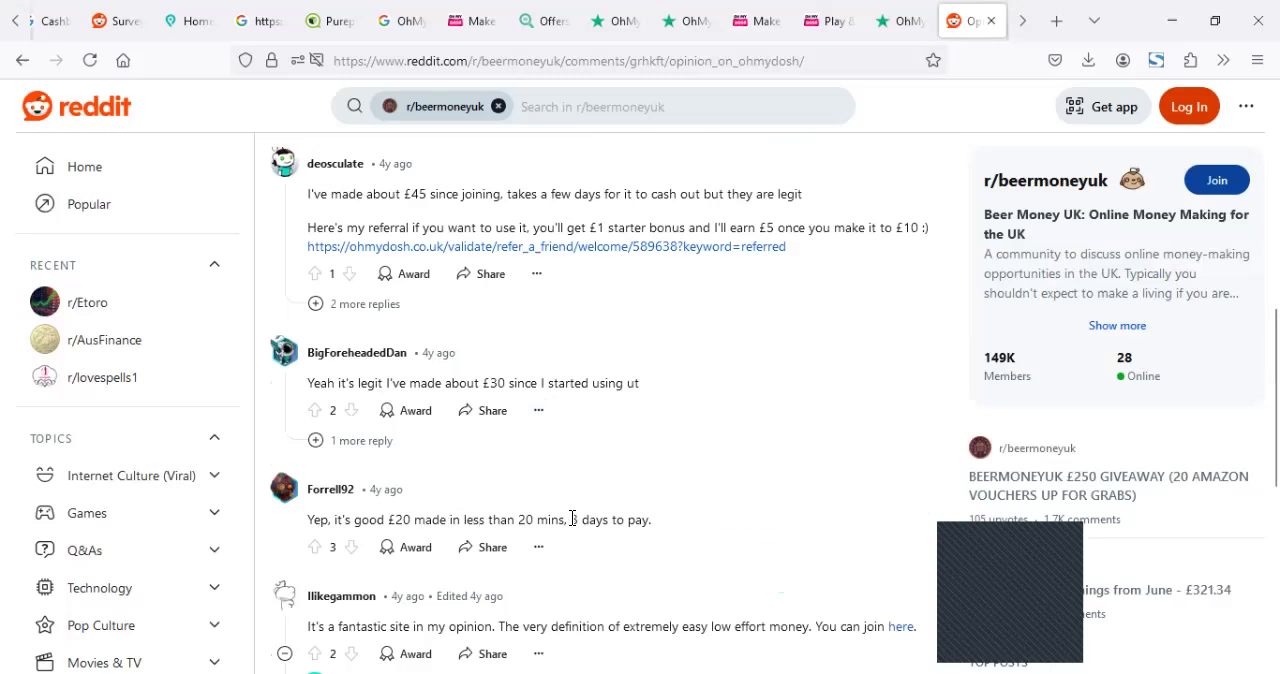
pyautogui.scroll(-3)
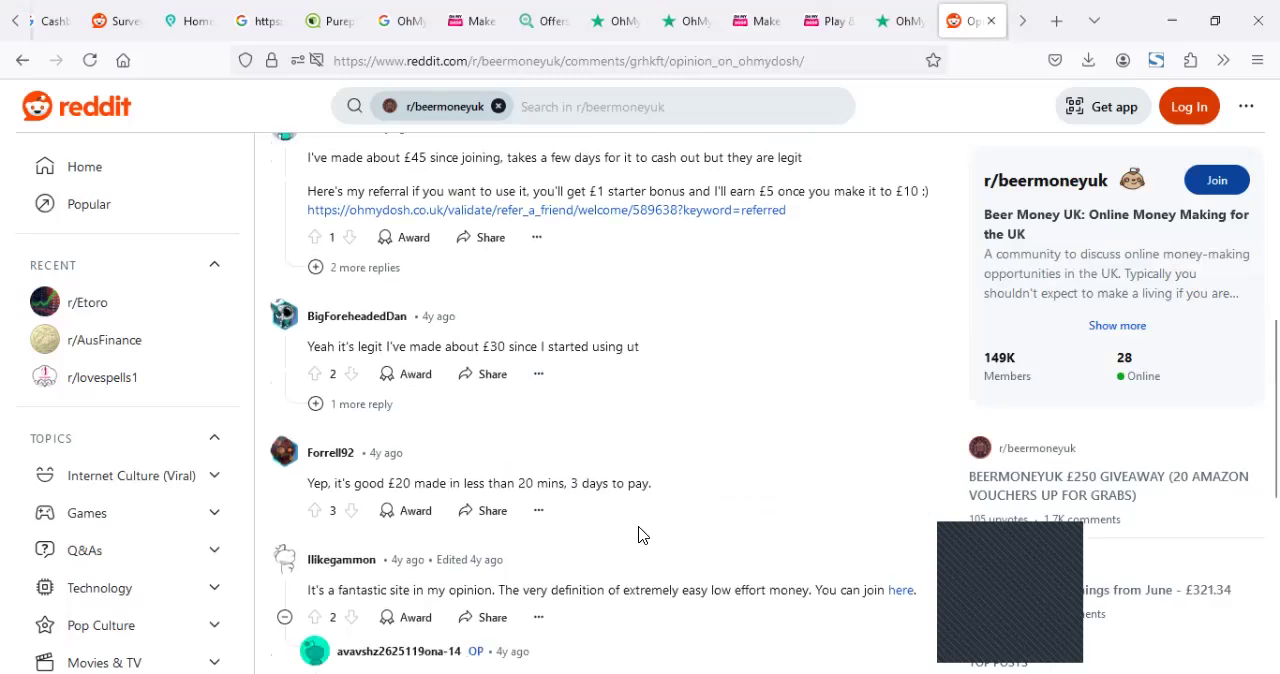
pyautogui.scroll(-3)
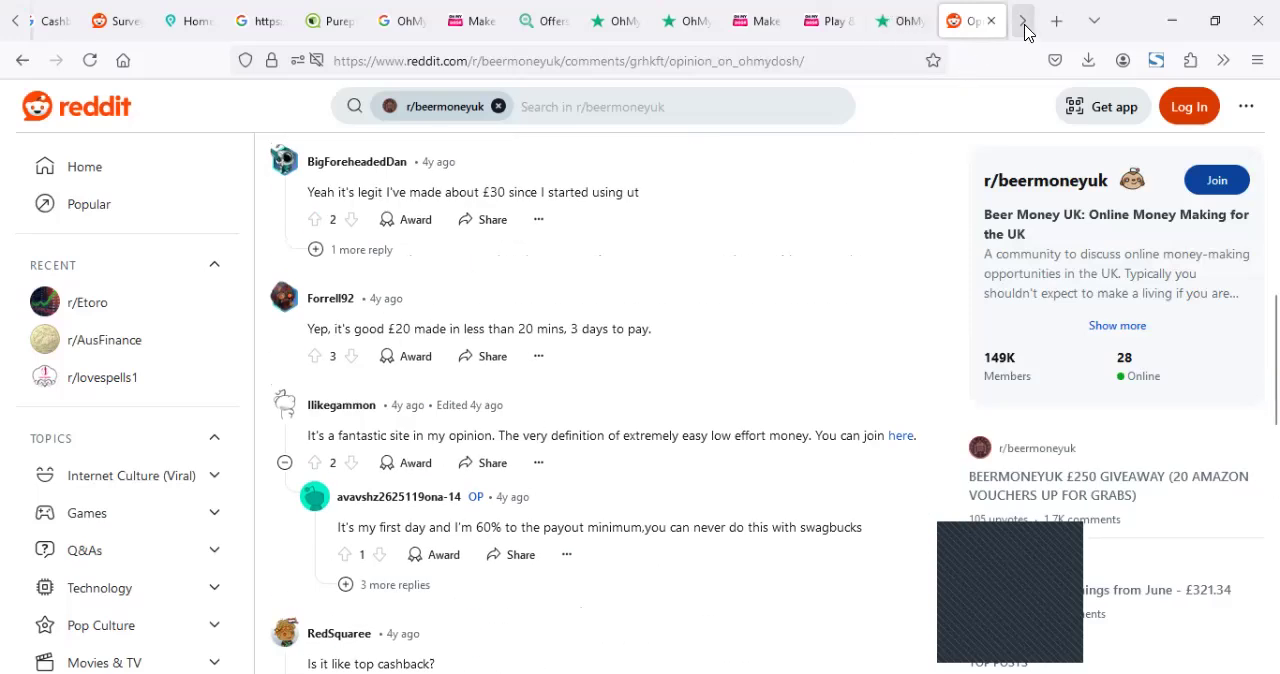
# View the five-star 'Just do it!' Trustpilot review about cashing out £60 and the company's reply
pyautogui.click(898, 20)
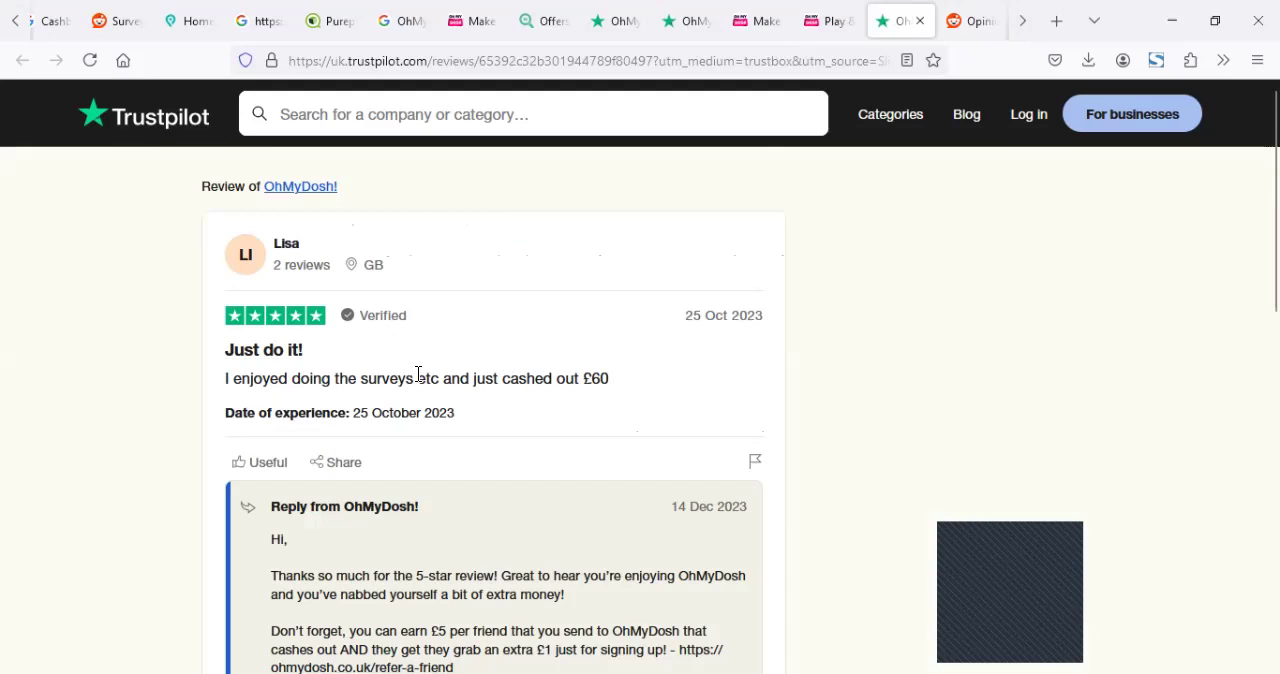
pyautogui.moveTo(820, 288)
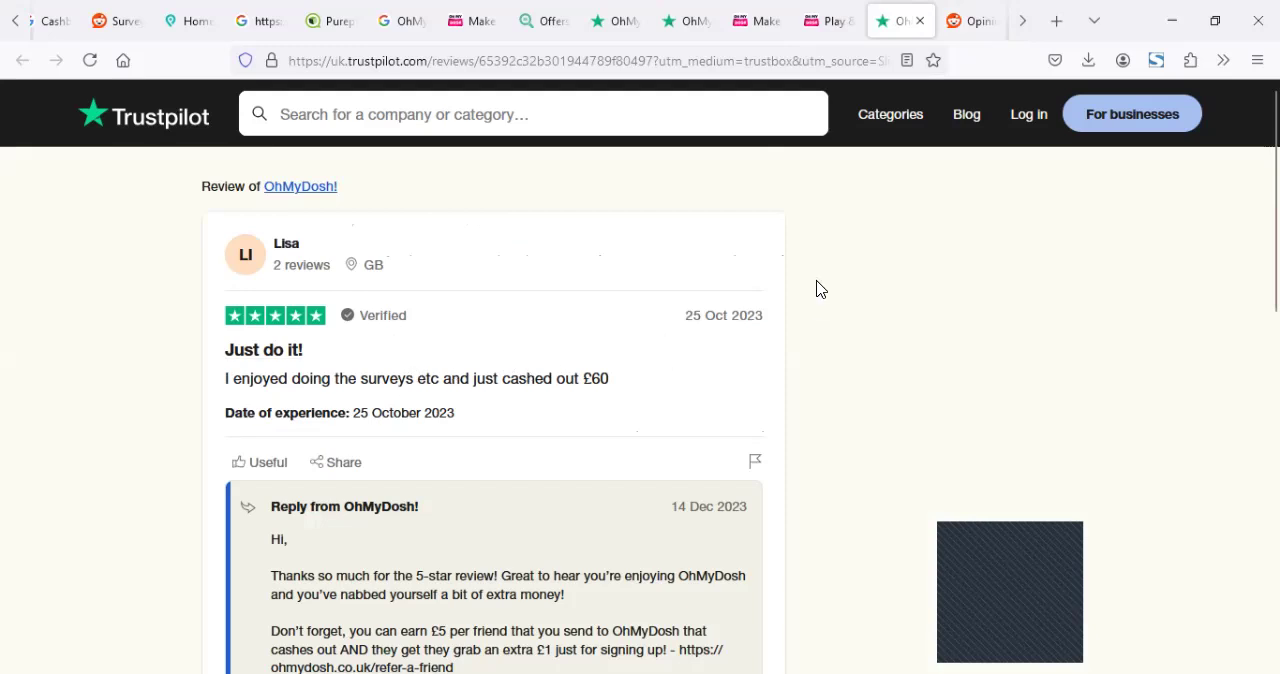
pyautogui.moveTo(836, 316)
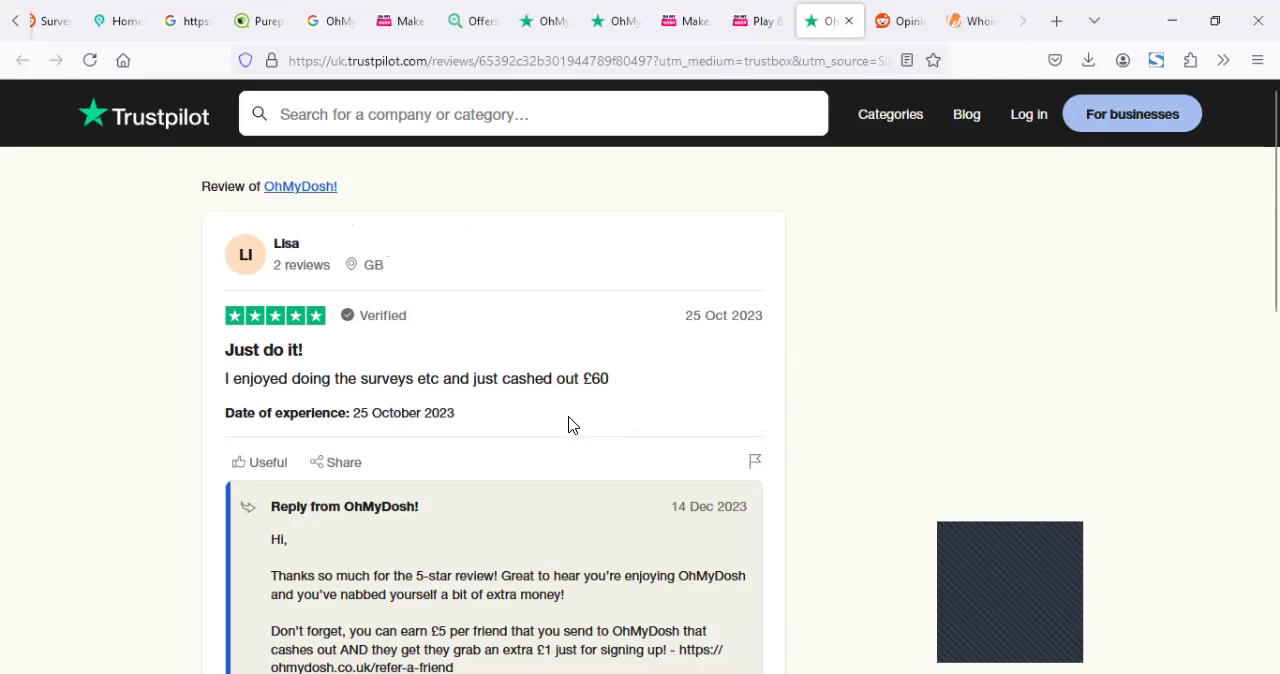
pyautogui.moveTo(596, 420)
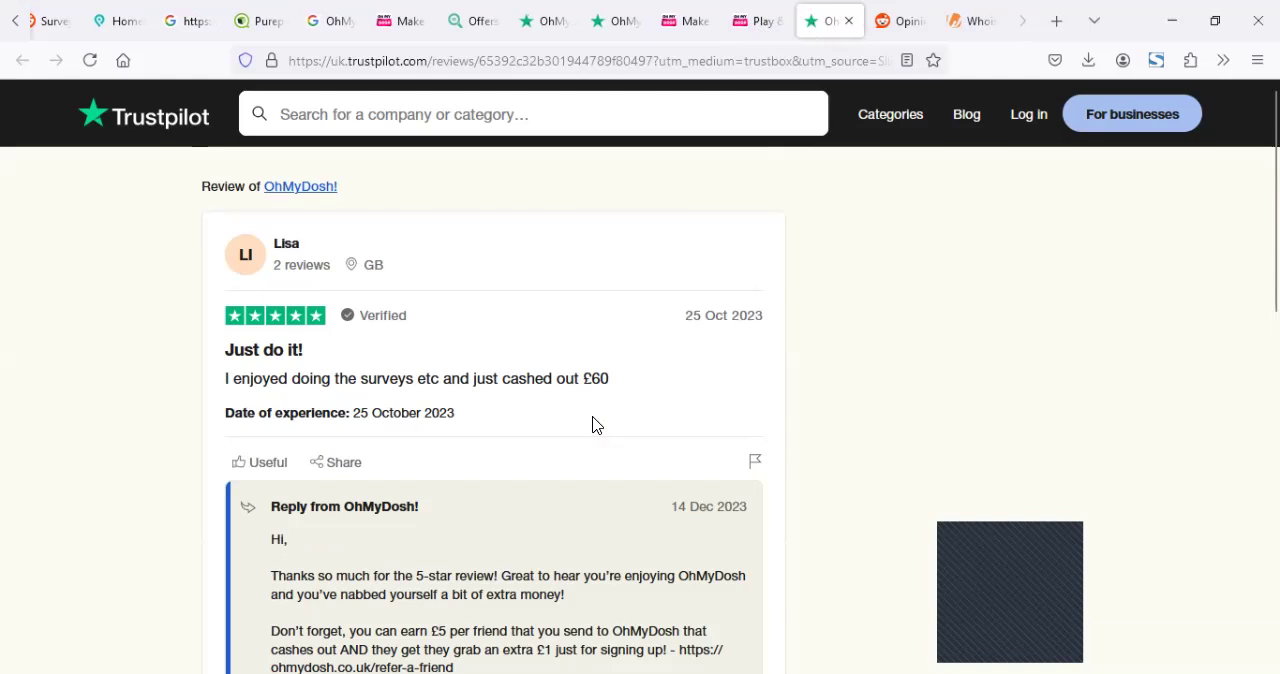
pyautogui.moveTo(652, 396)
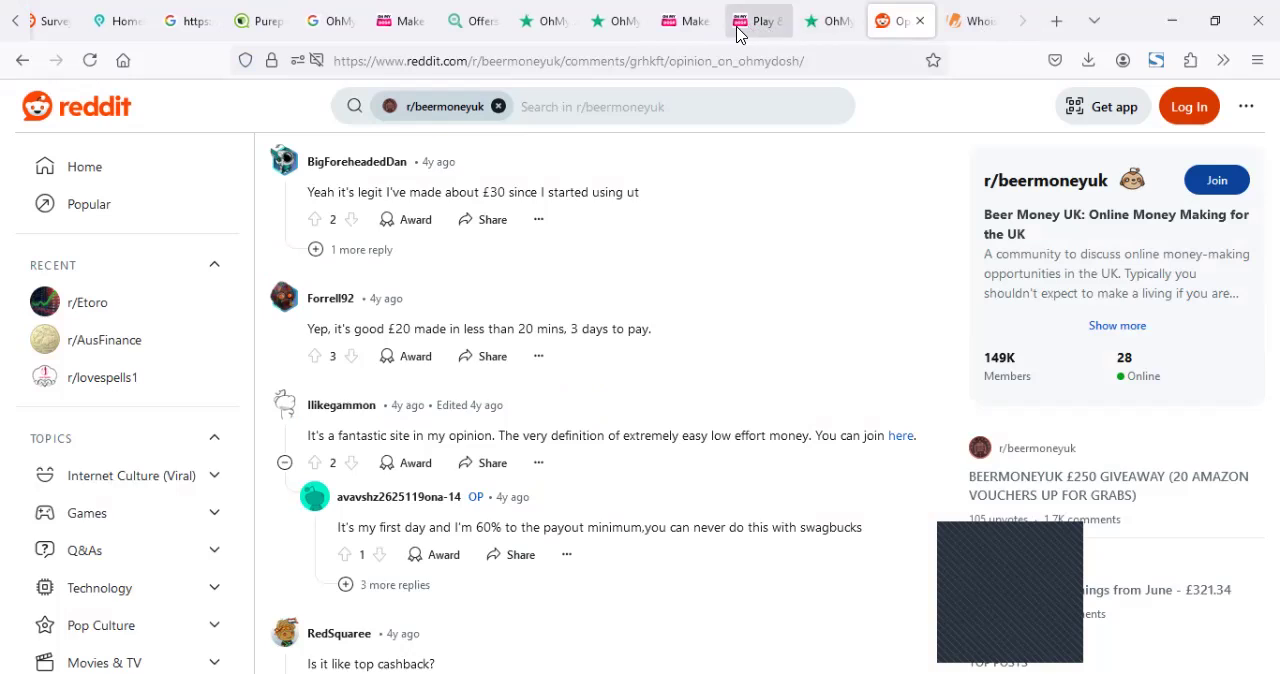
# Read page 274 of 2018 OhMyDosh Trustpilot reviews down to the one-star 'Offers don't work' complaint and reply
pyautogui.click(684, 20)
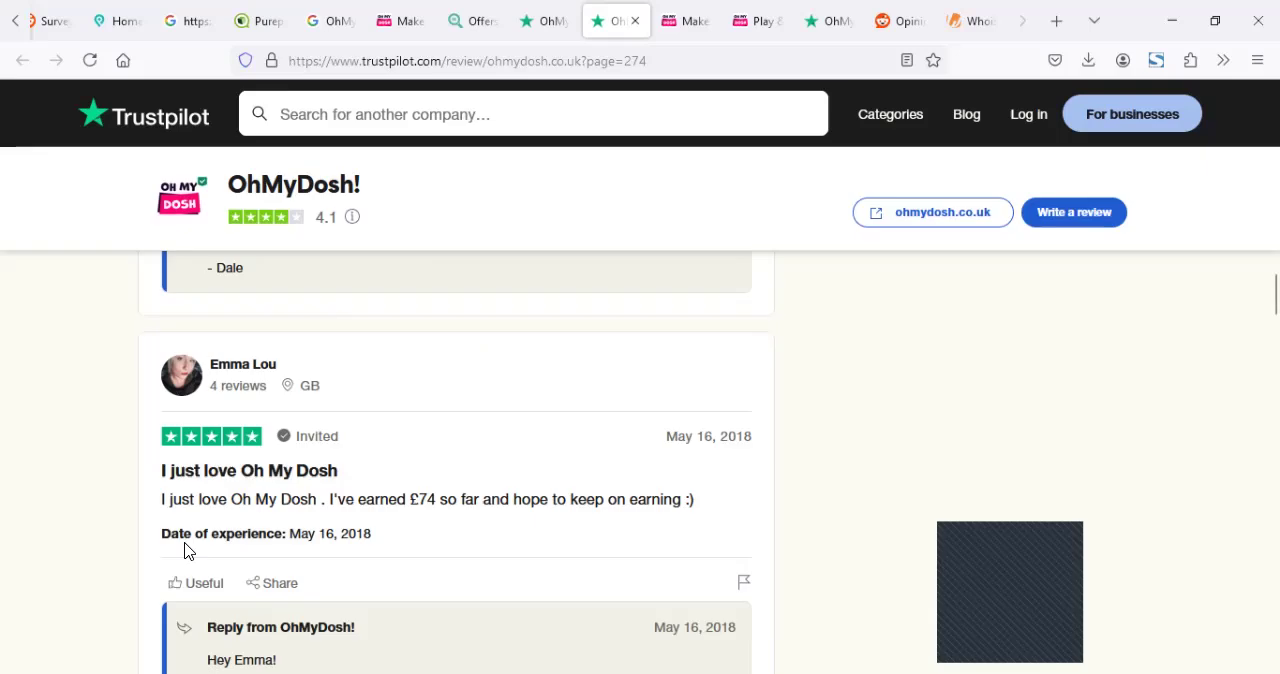
pyautogui.moveTo(592, 478)
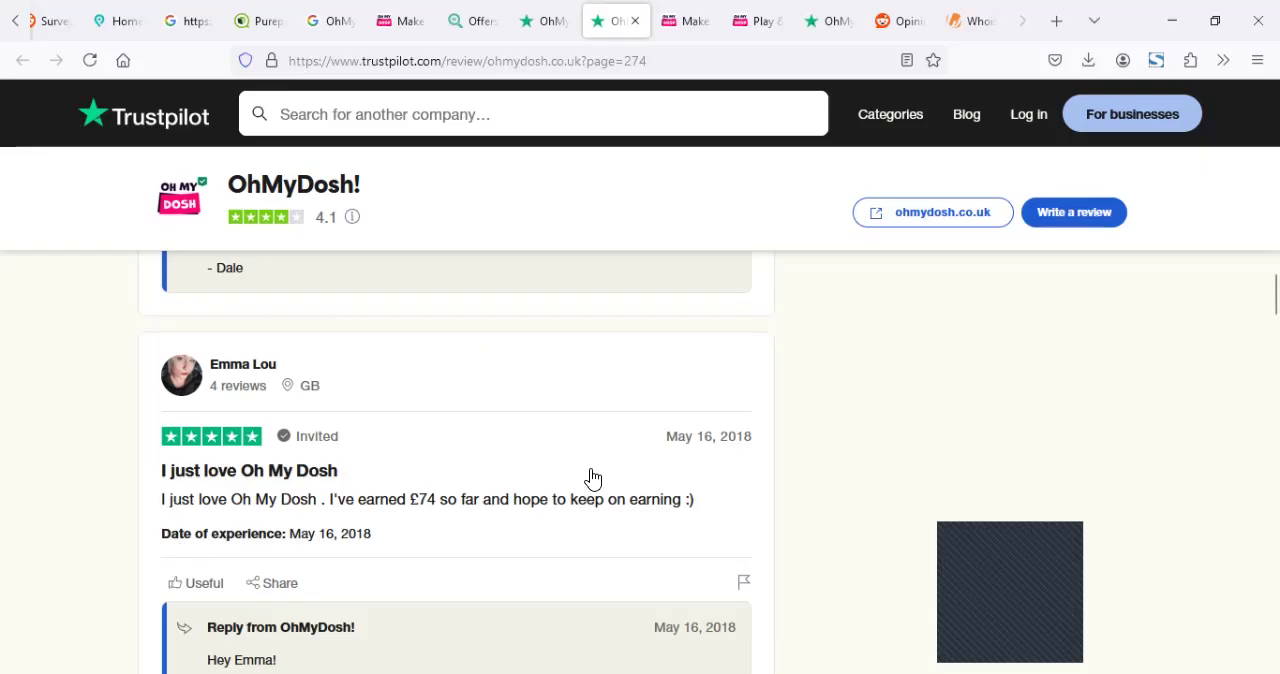
pyautogui.moveTo(748, 442)
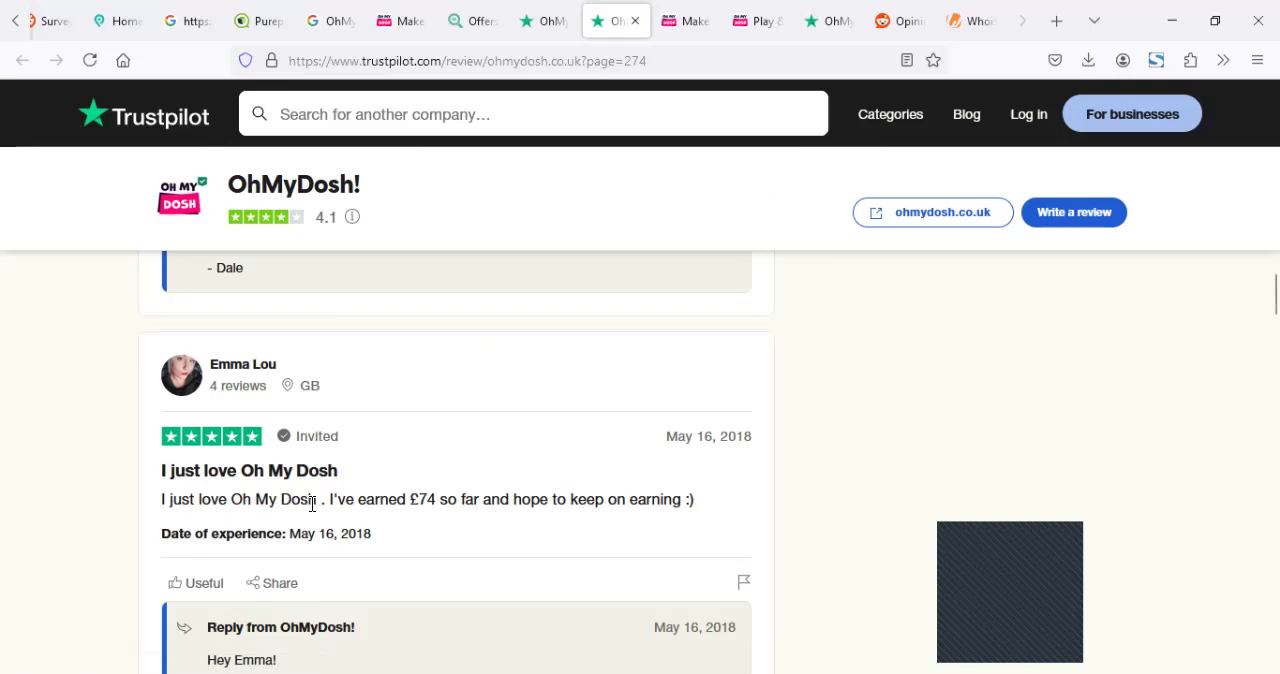
pyautogui.moveTo(664, 518)
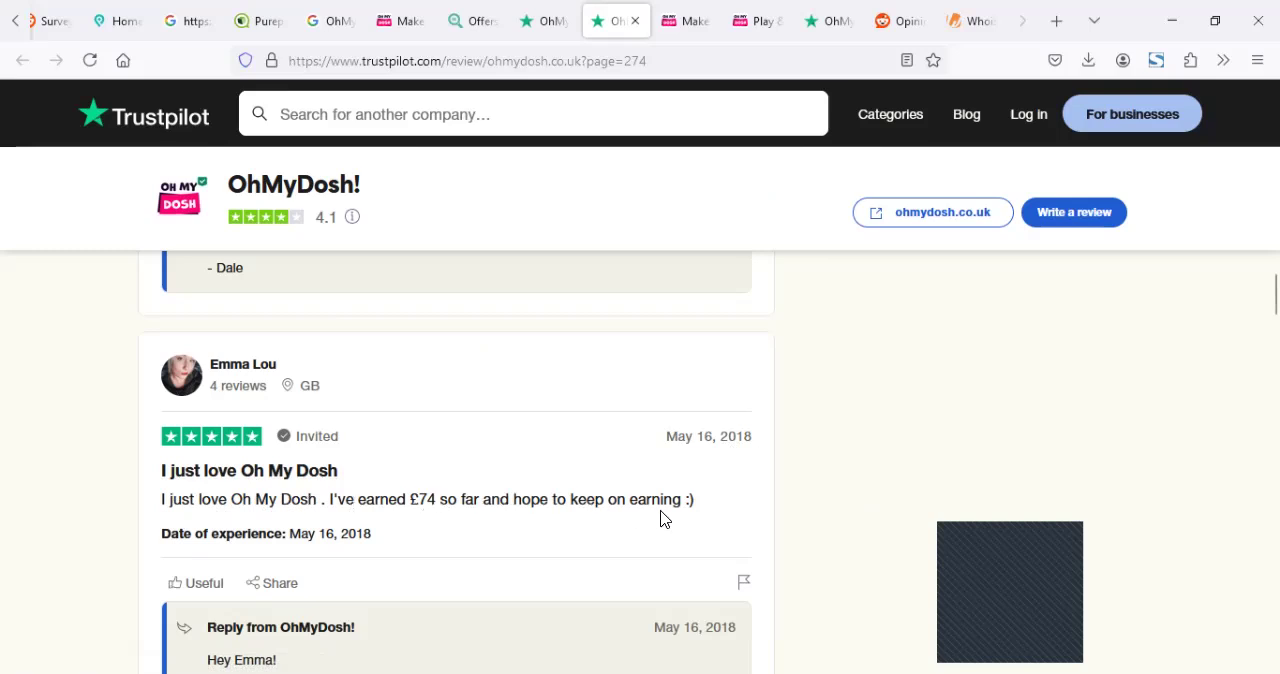
pyautogui.moveTo(552, 494)
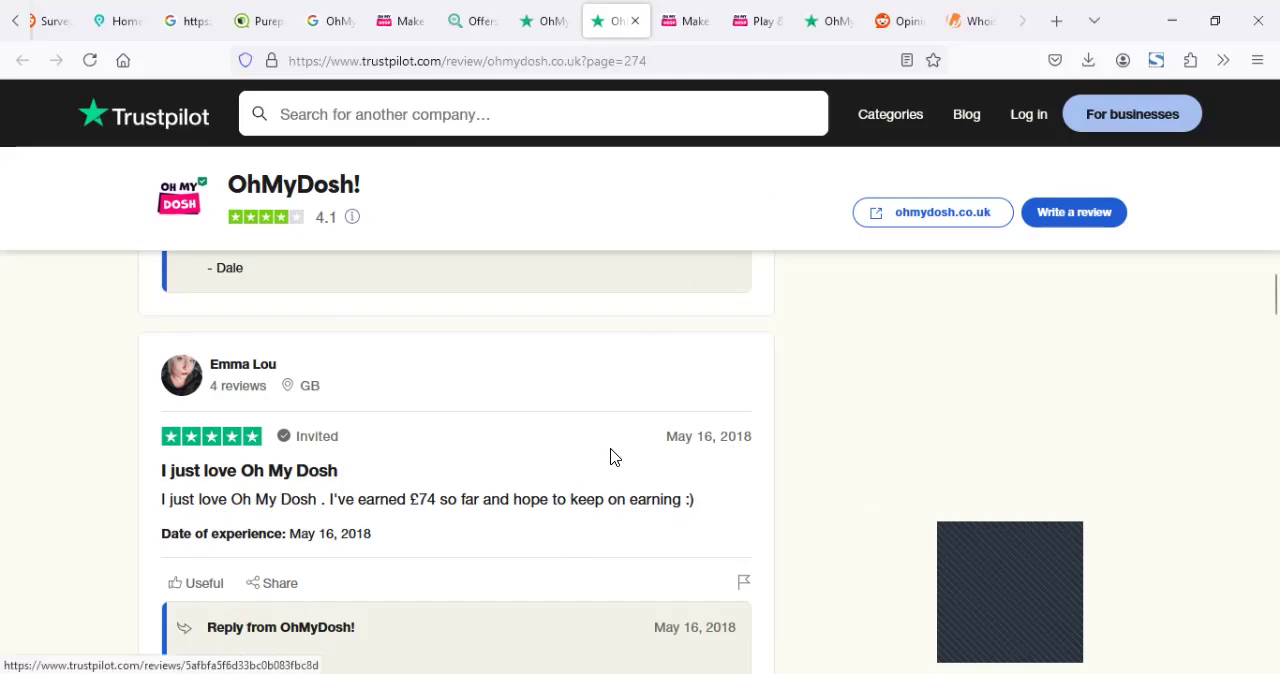
pyautogui.scroll(-3)
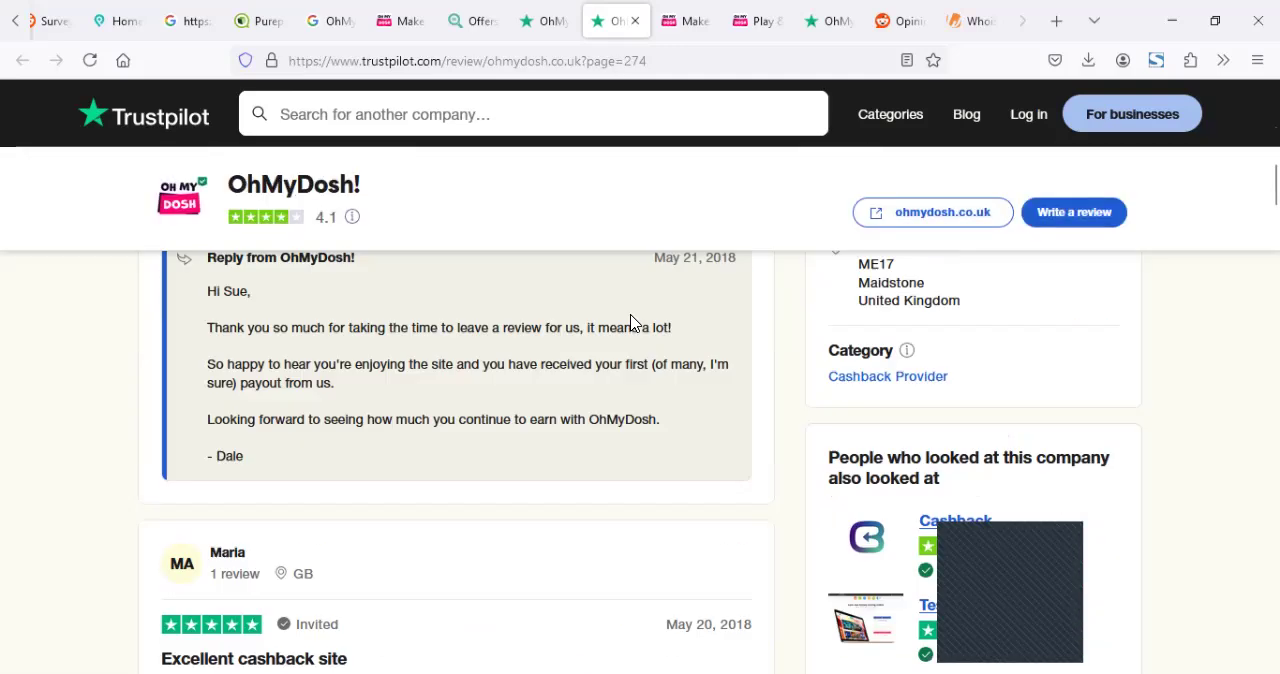
pyautogui.scroll(-3)
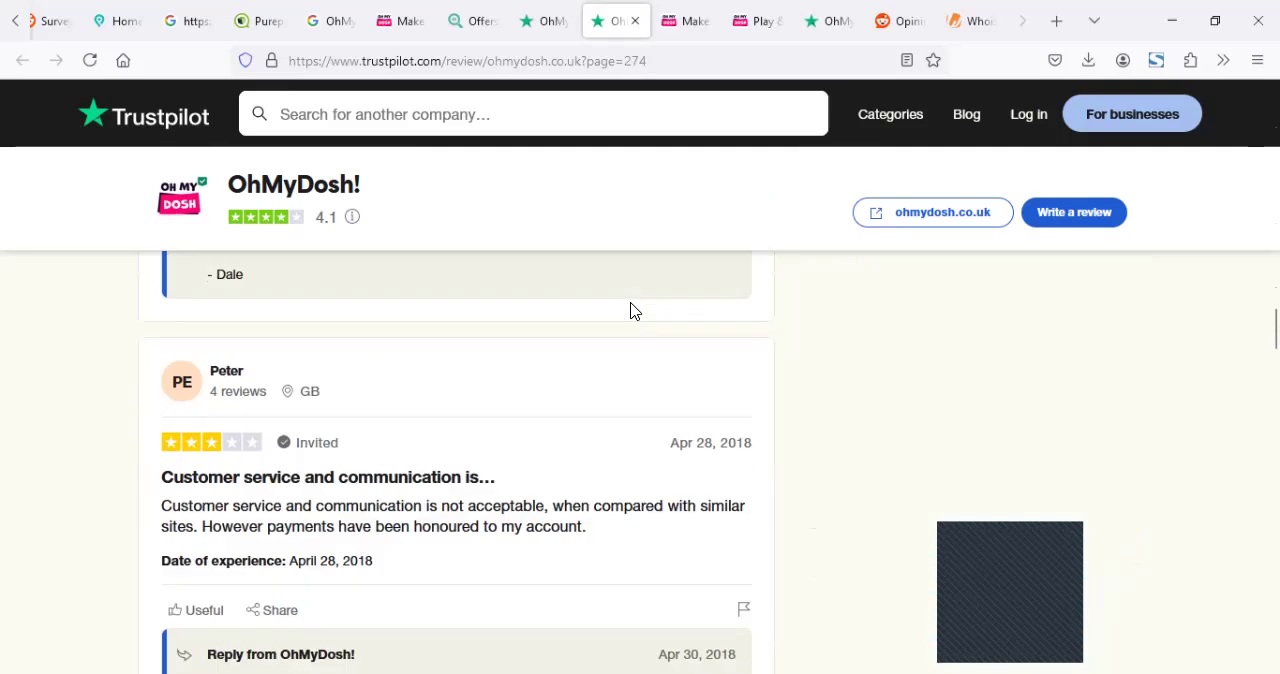
pyautogui.scroll(-3)
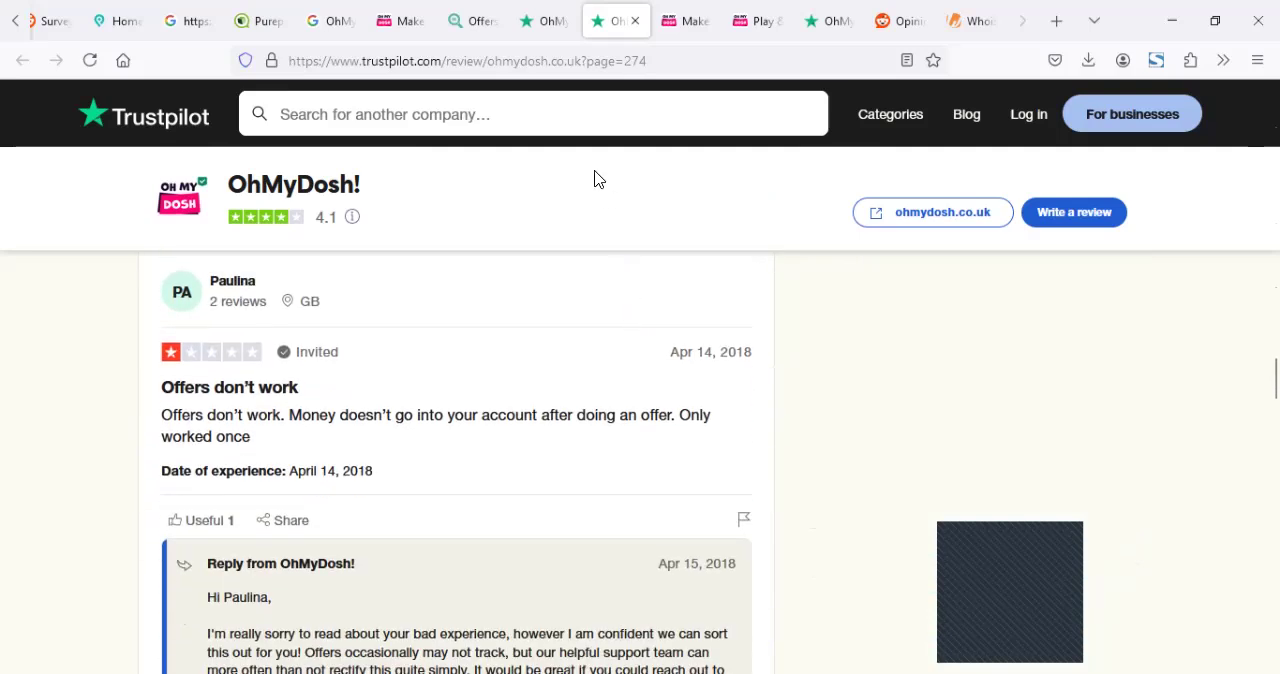
pyautogui.moveTo(612, 20)
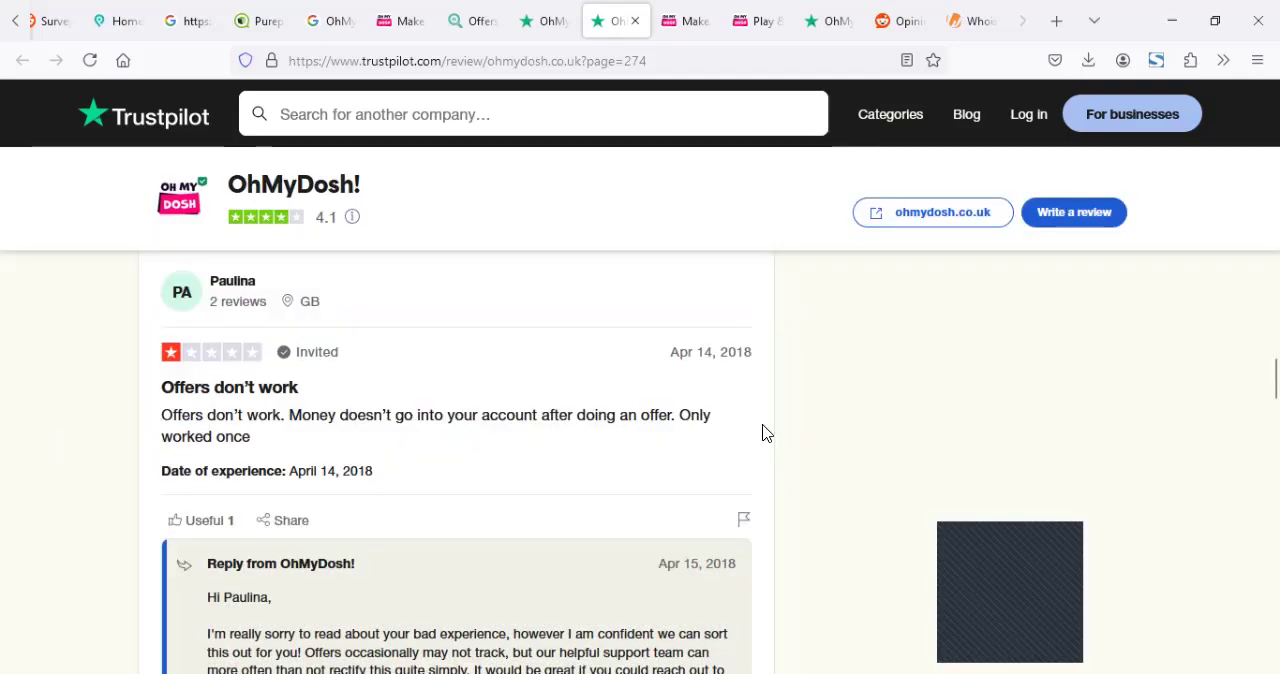
pyautogui.scroll(-3)
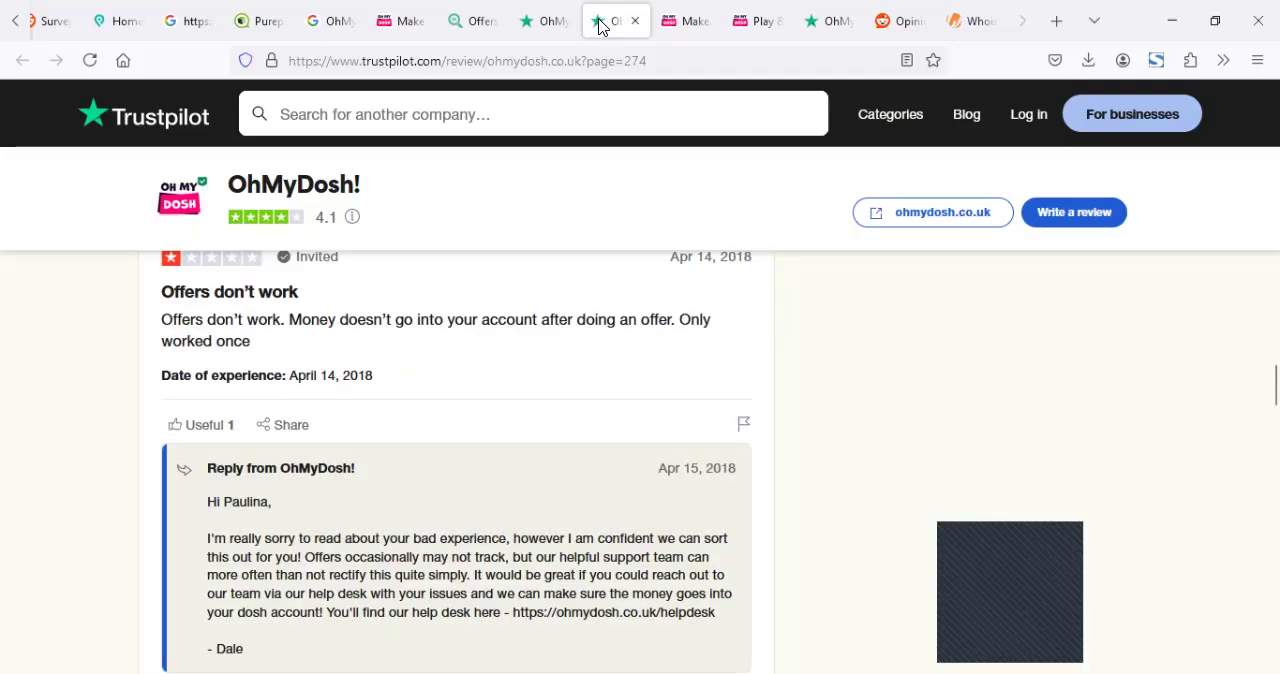
pyautogui.moveTo(600, 20)
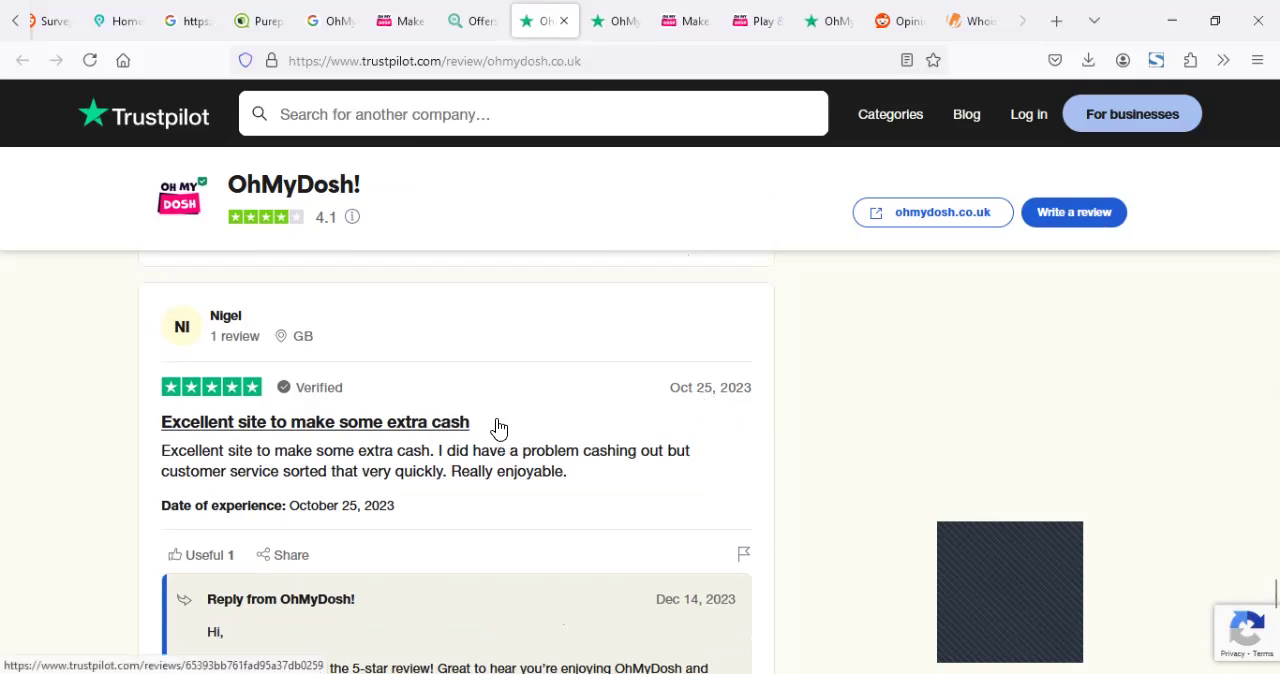
pyautogui.moveTo(566, 428)
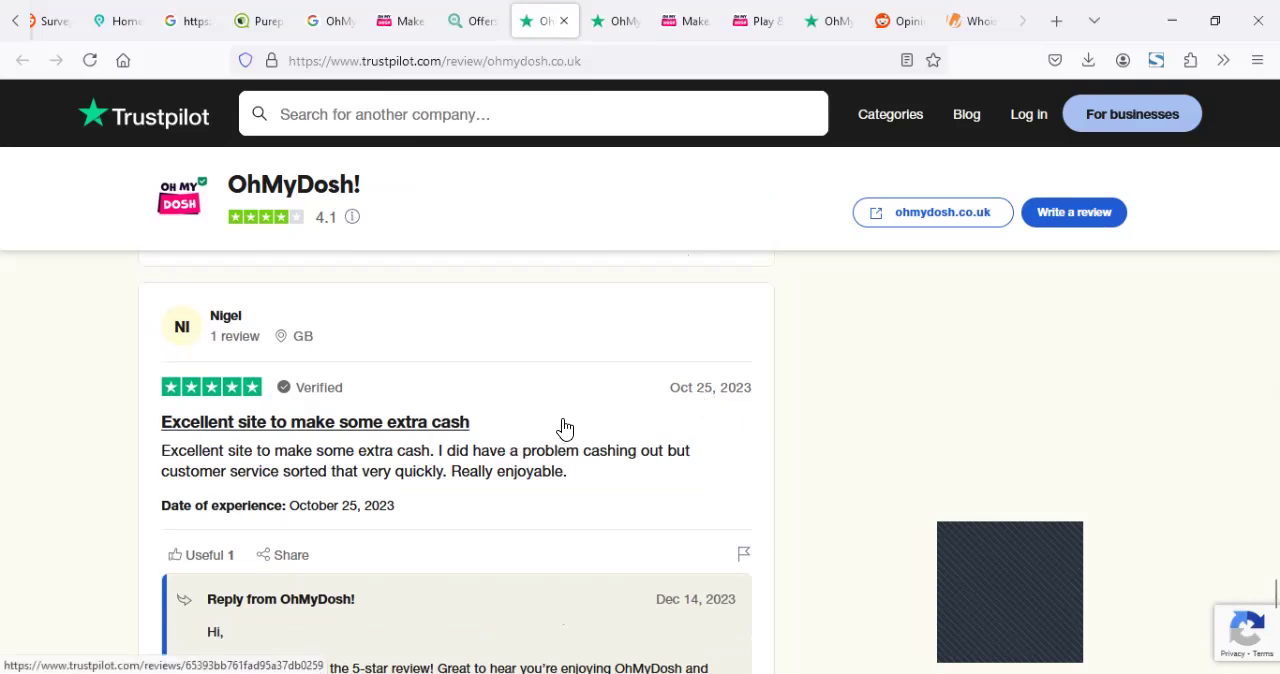
pyautogui.moveTo(554, 426)
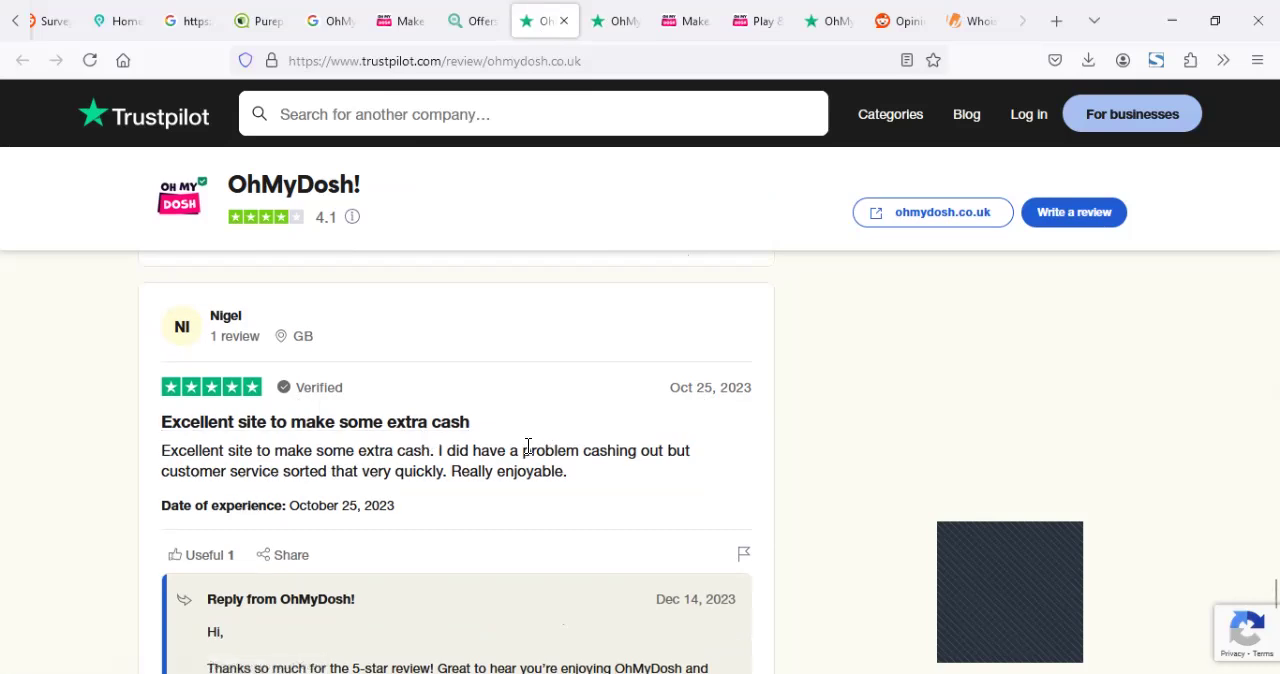
# Read the 2023–2024 Trustpilot reviews down to 'I'm a bit confused', then return to the OhMyDosh sign-up page
pyautogui.scroll(-3)
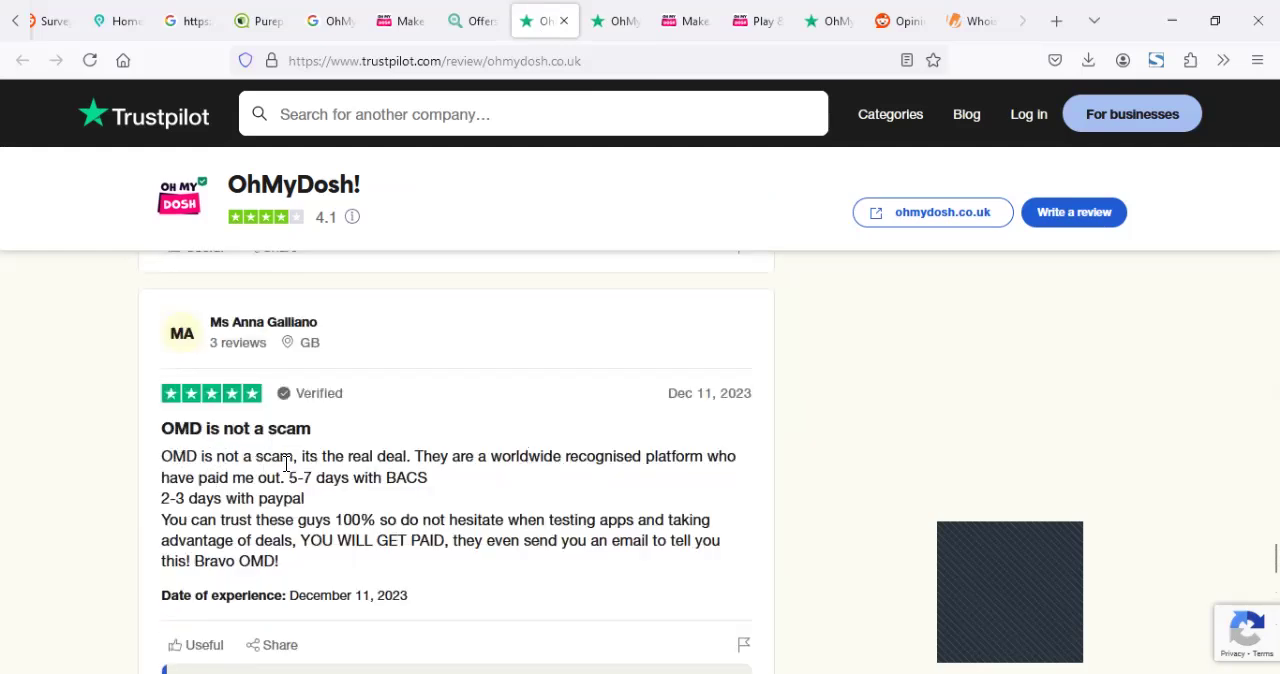
pyautogui.moveTo(670, 480)
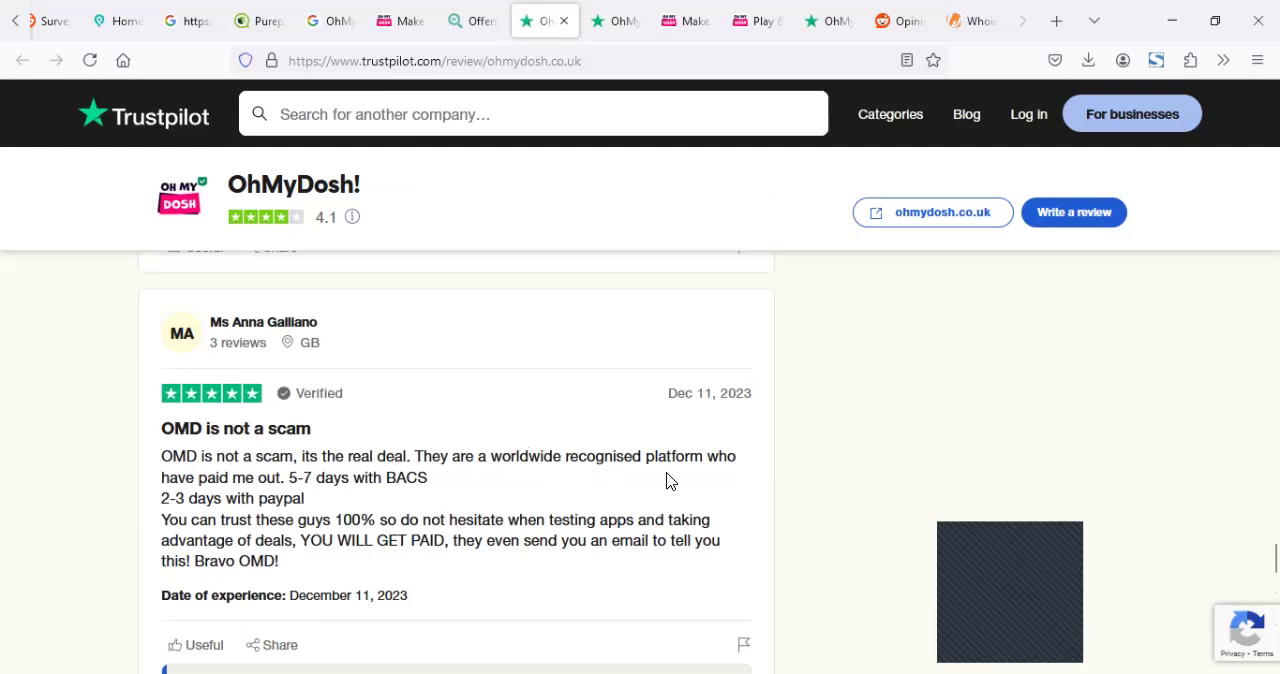
pyautogui.moveTo(368, 476)
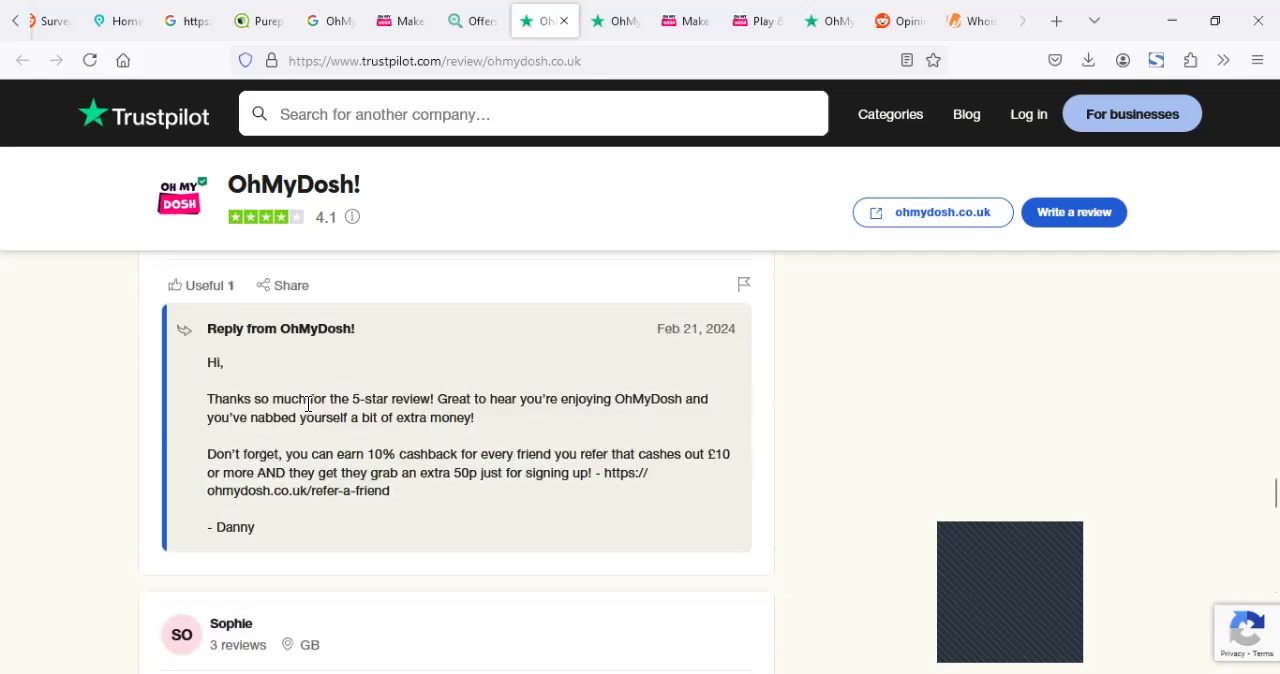
pyautogui.scroll(-3)
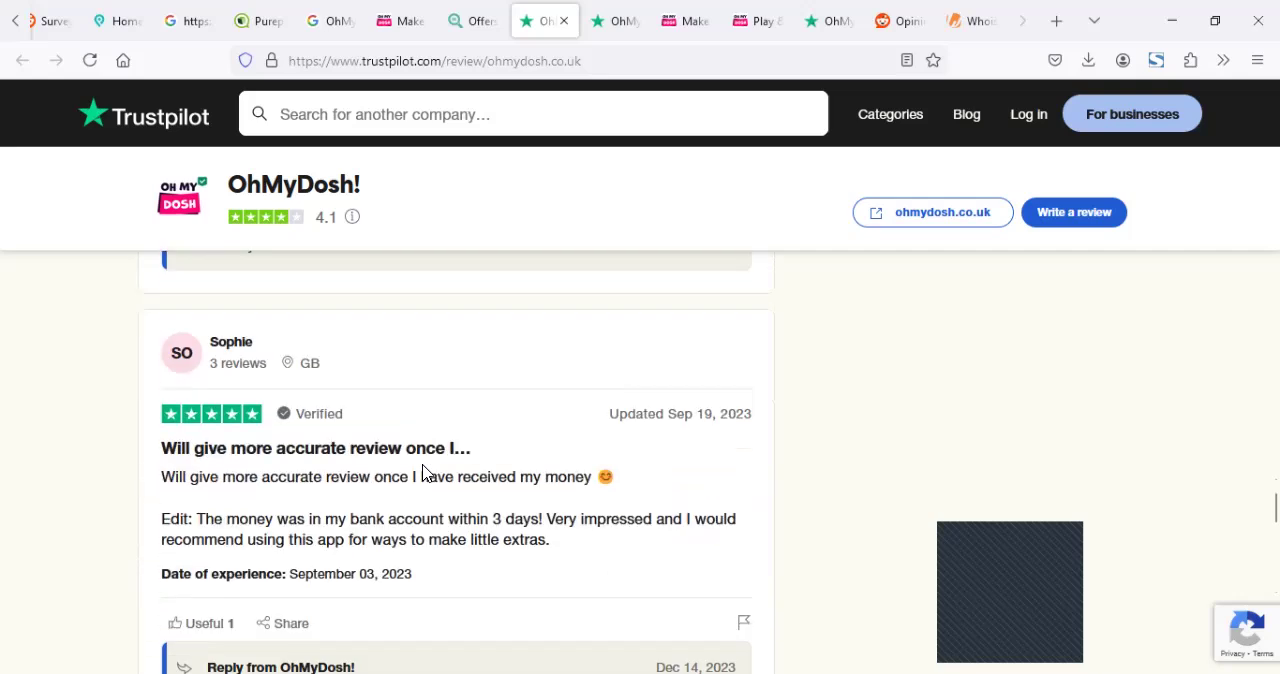
pyautogui.scroll(-3)
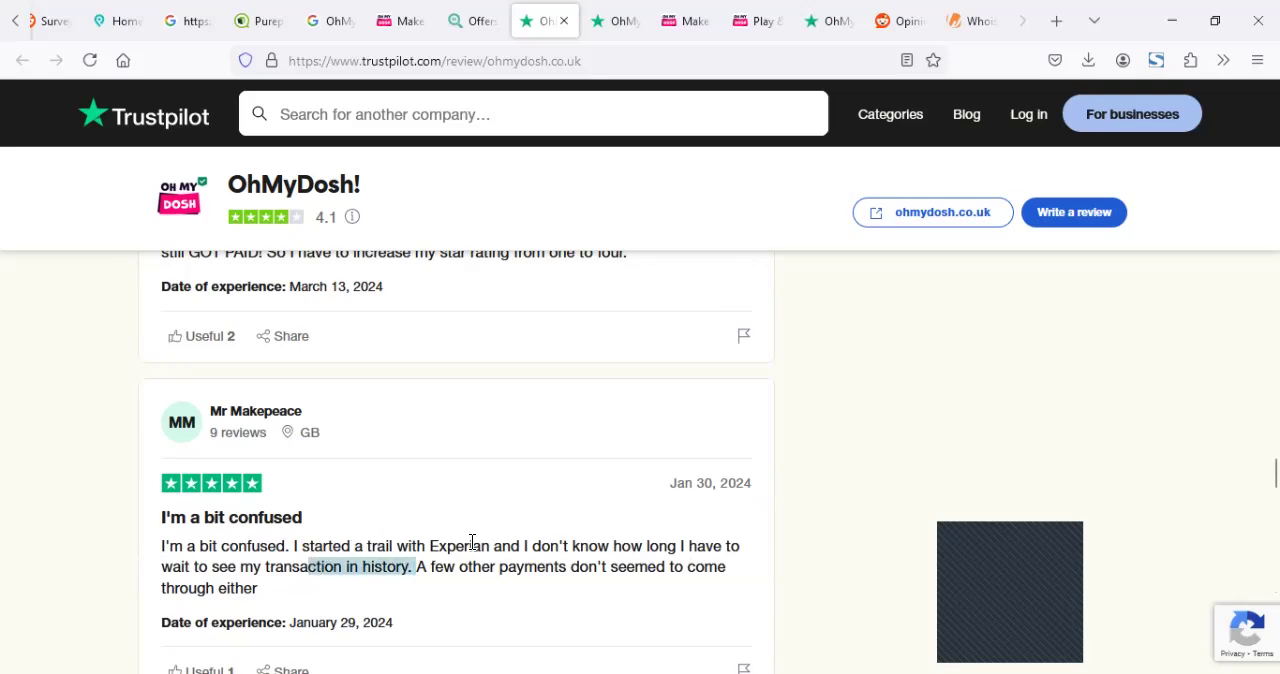
pyautogui.moveTo(436, 430)
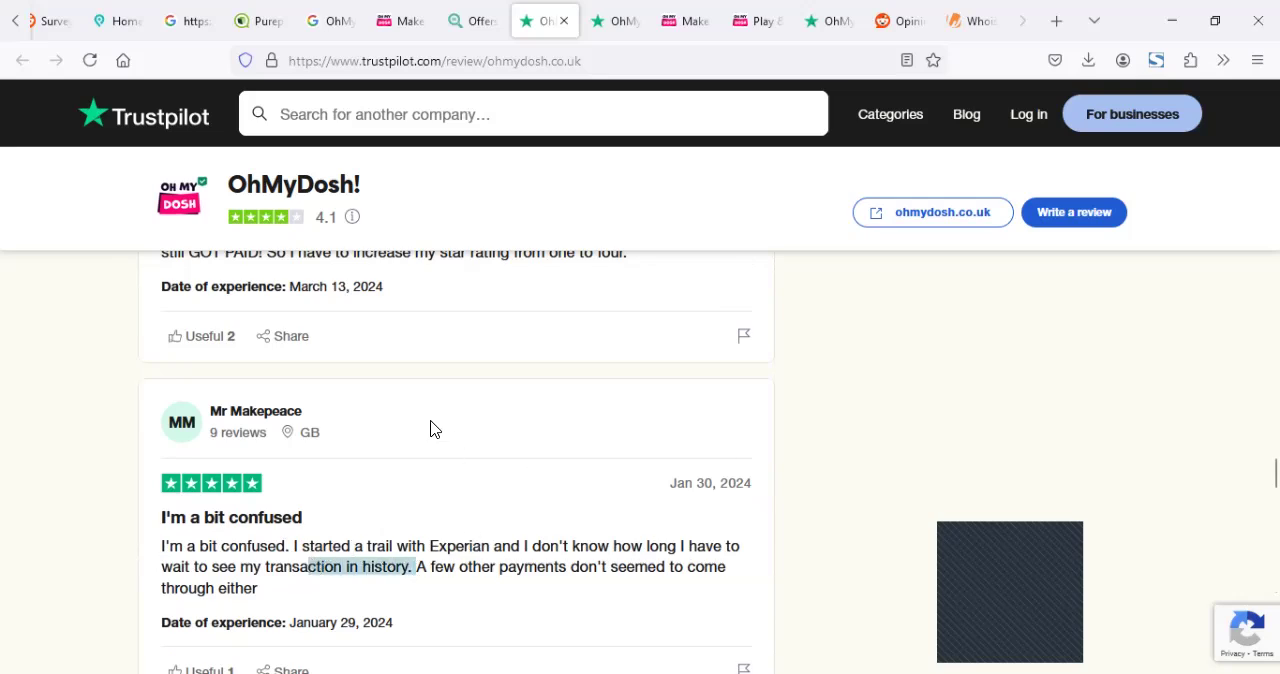
pyautogui.moveTo(648, 176)
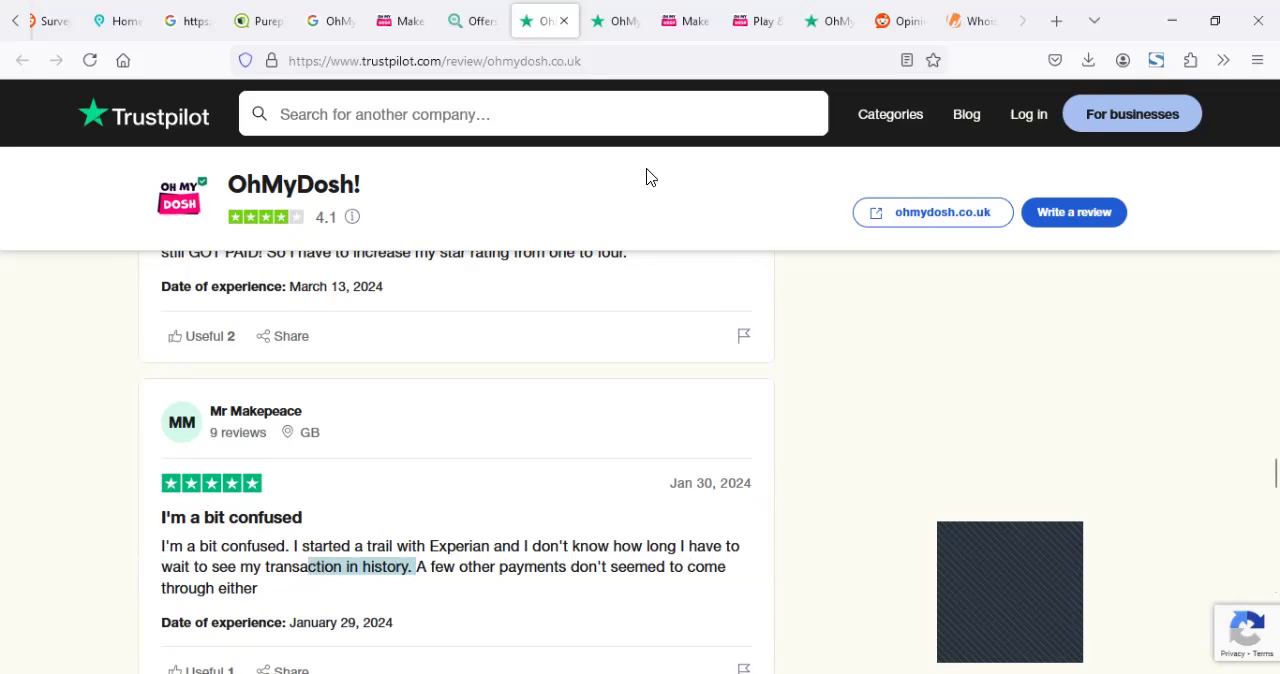
pyautogui.moveTo(648, 176)
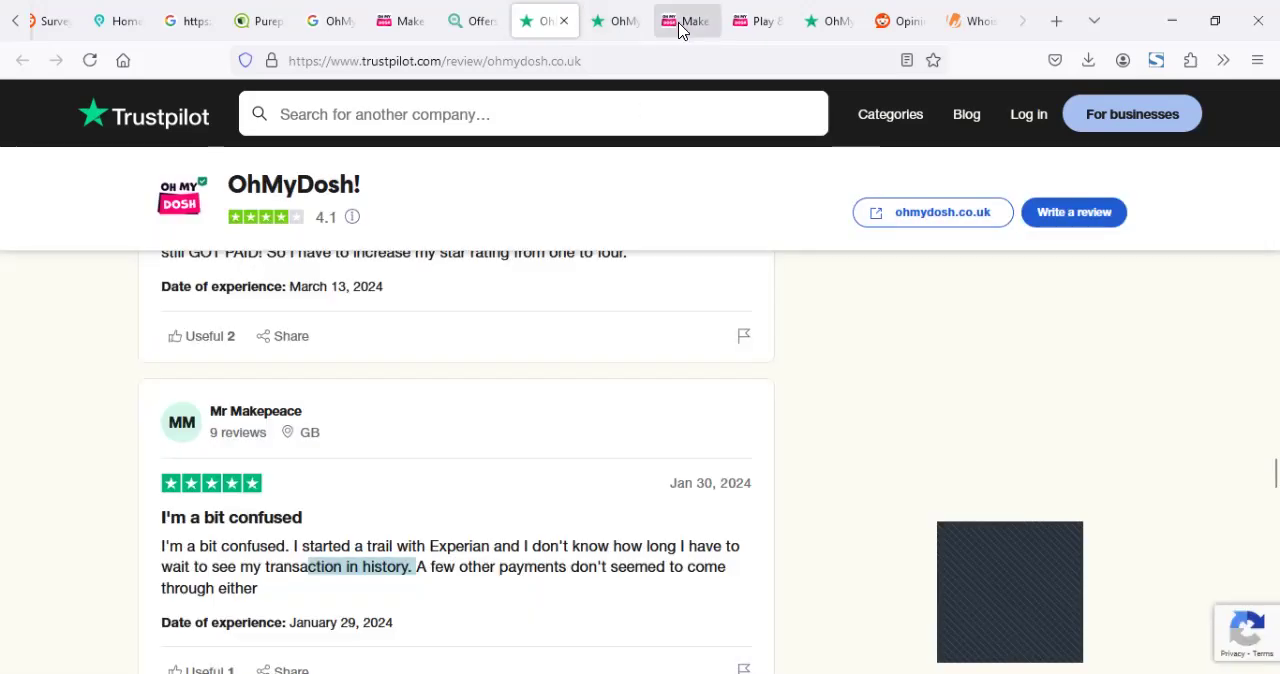
pyautogui.click(688, 20)
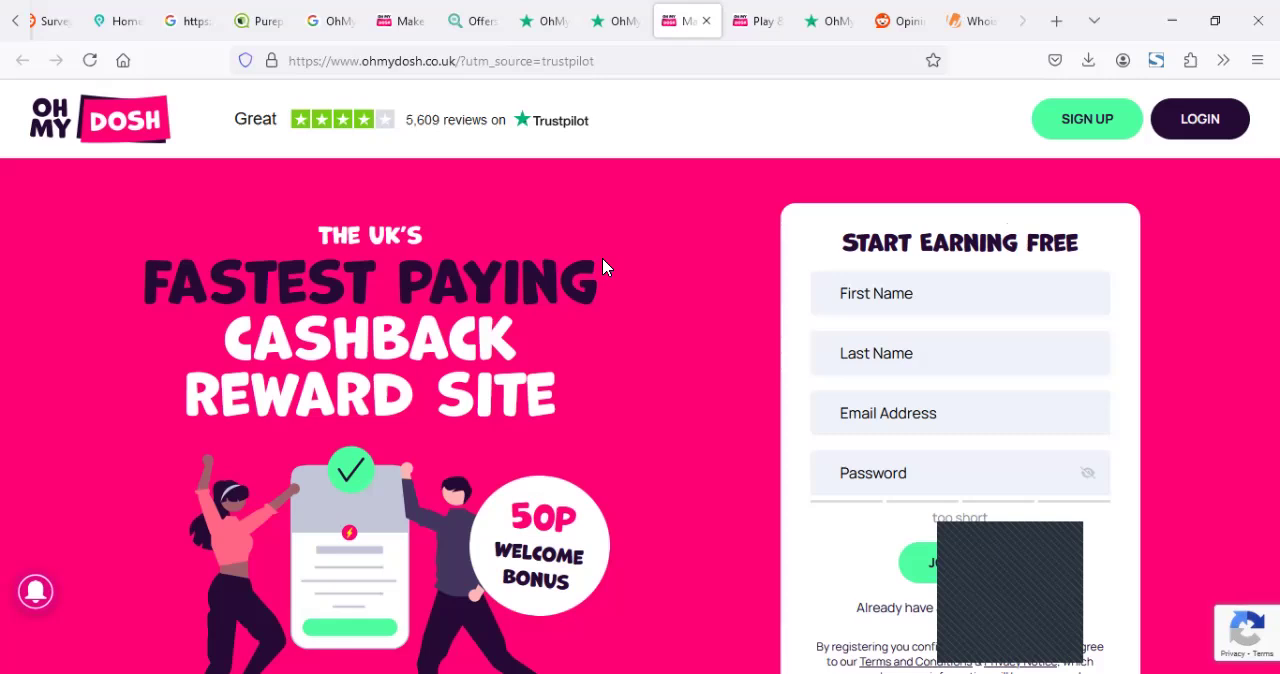
pyautogui.moveTo(700, 184)
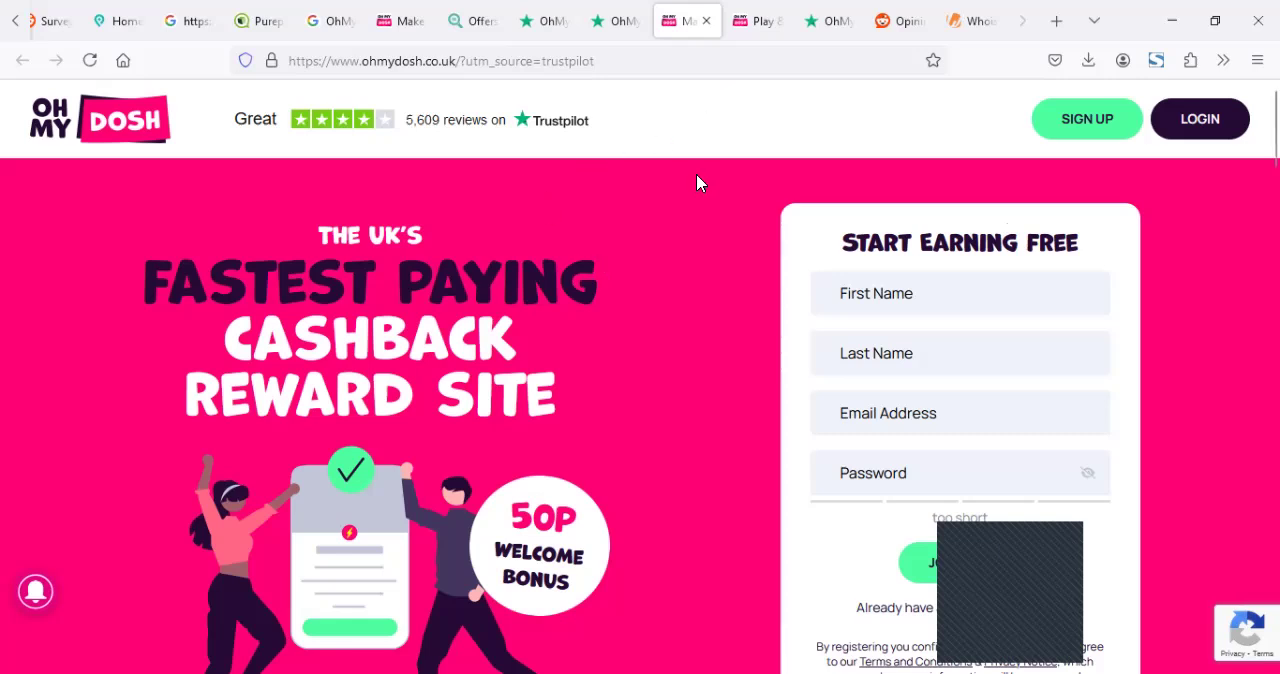
pyautogui.moveTo(692, 184)
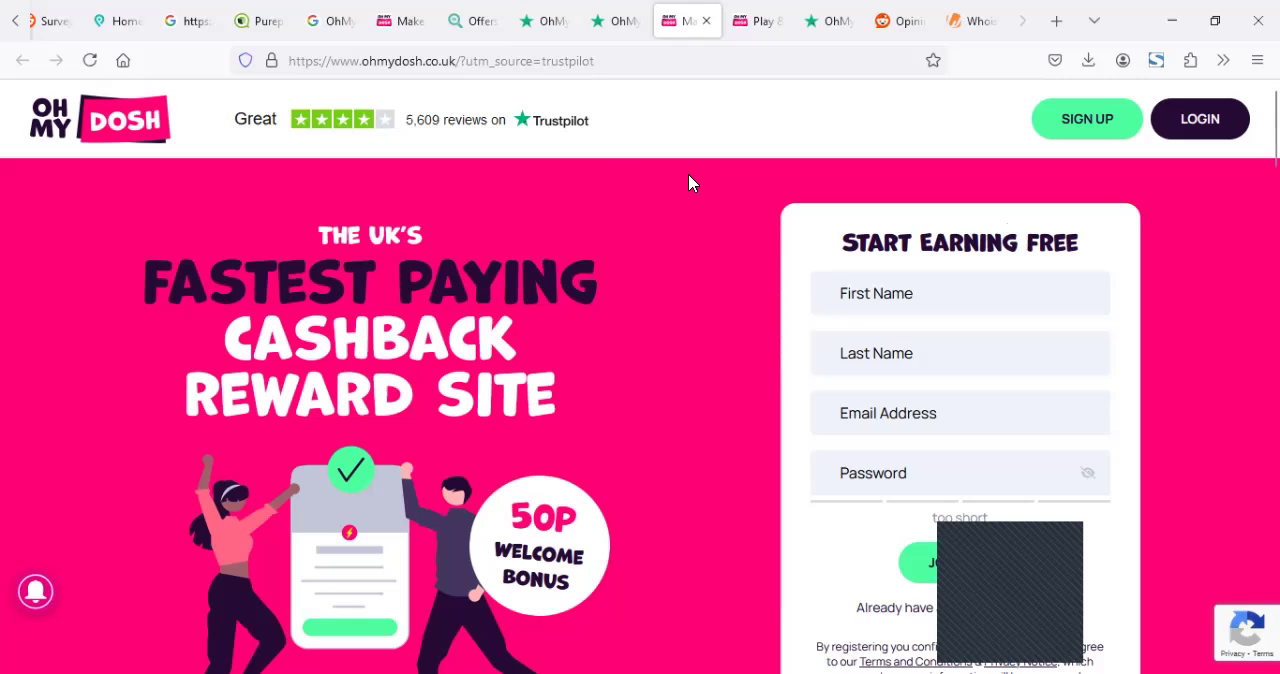
pyautogui.moveTo(688, 208)
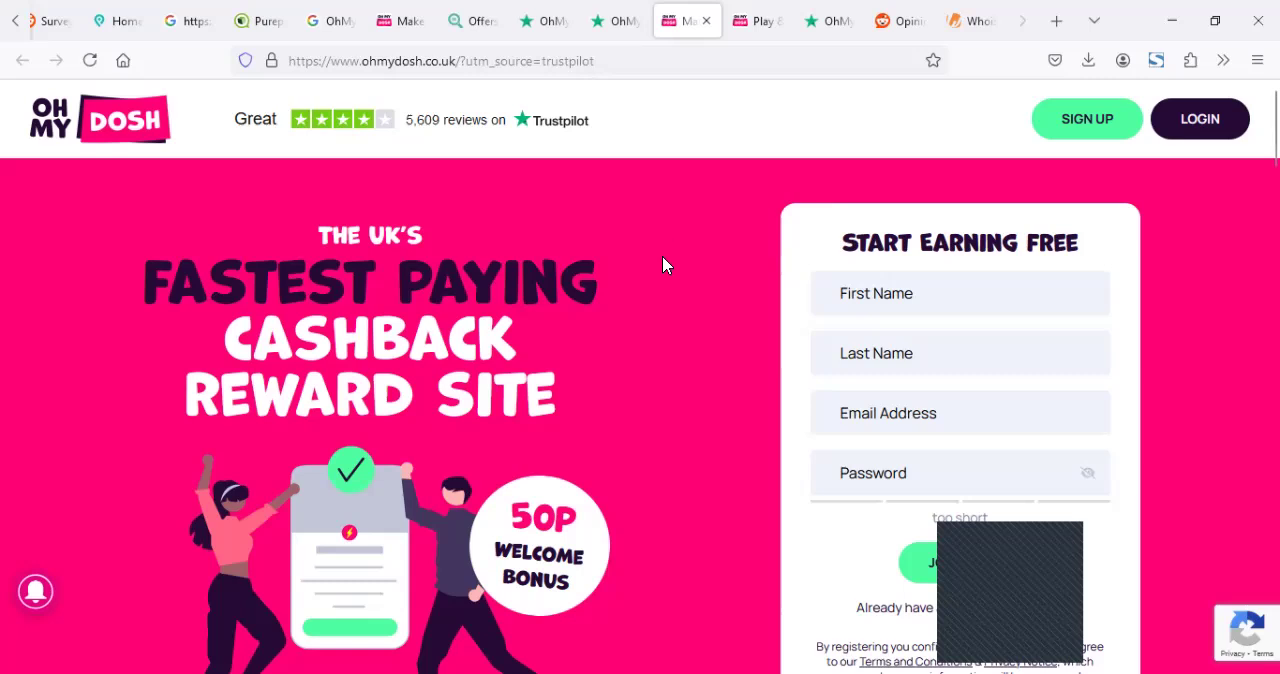
pyautogui.moveTo(598, 246)
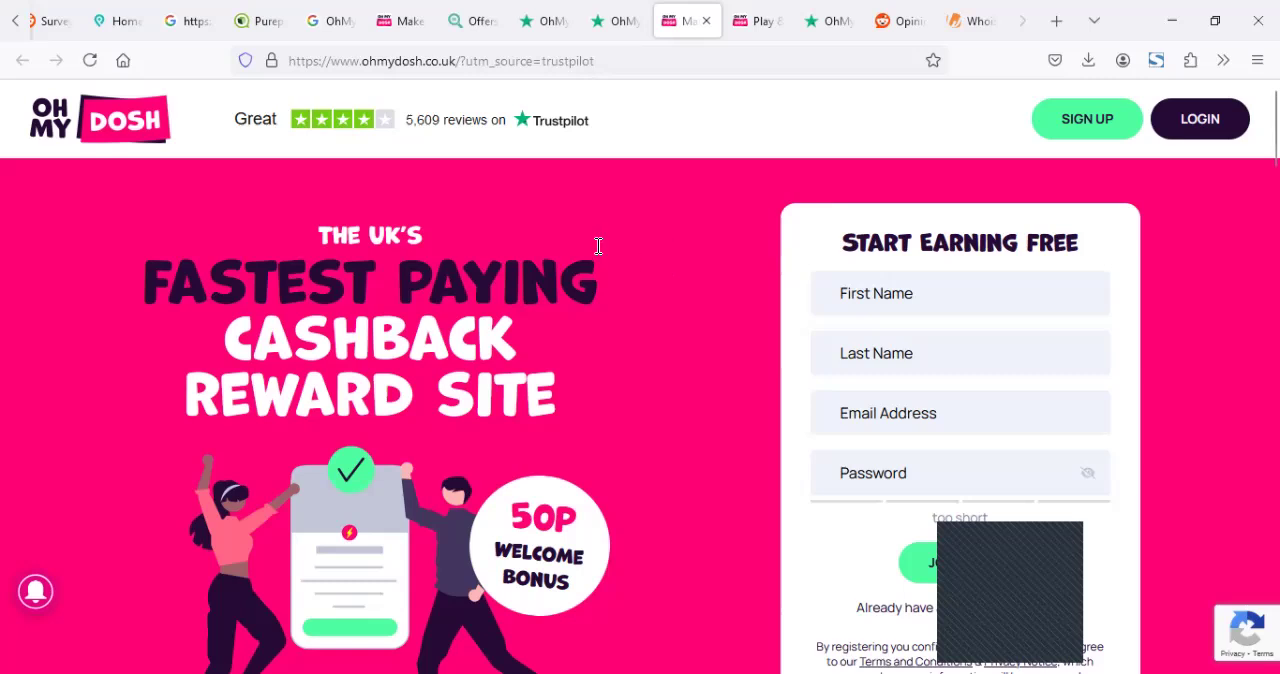